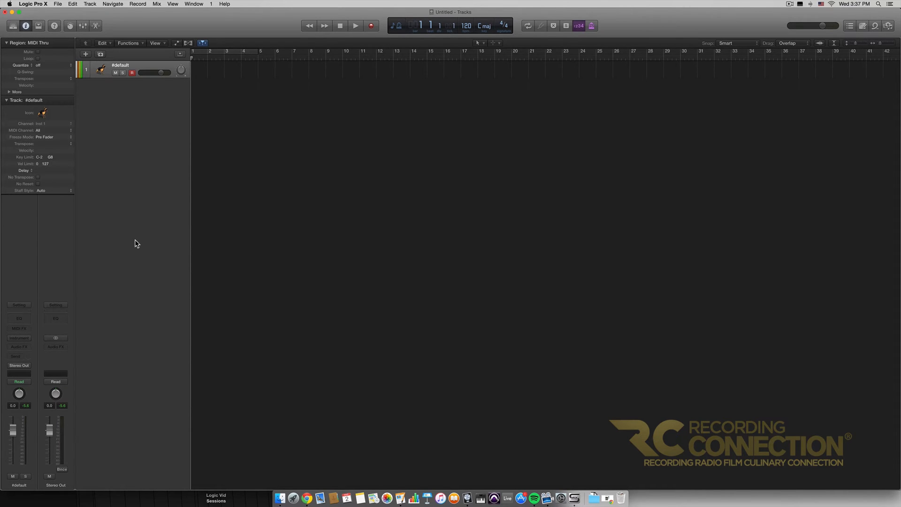
pyautogui.moveTo(30, 343)
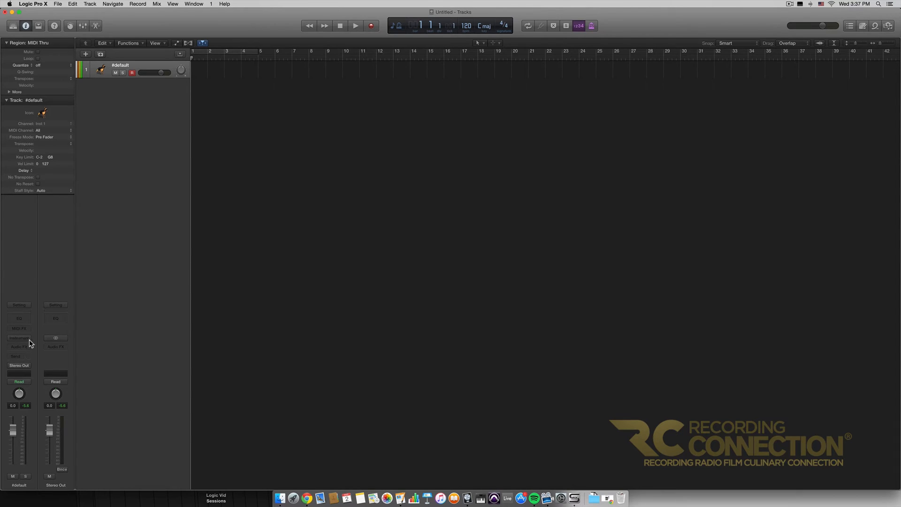
pyautogui.moveTo(19, 338)
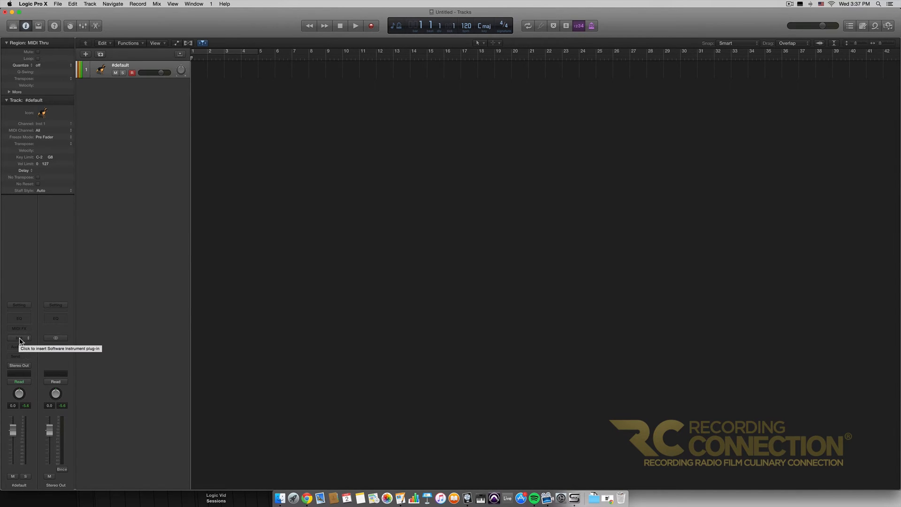
# Load the ES2 synthesizer into the track's instrument slot.
pyautogui.click(19, 338)
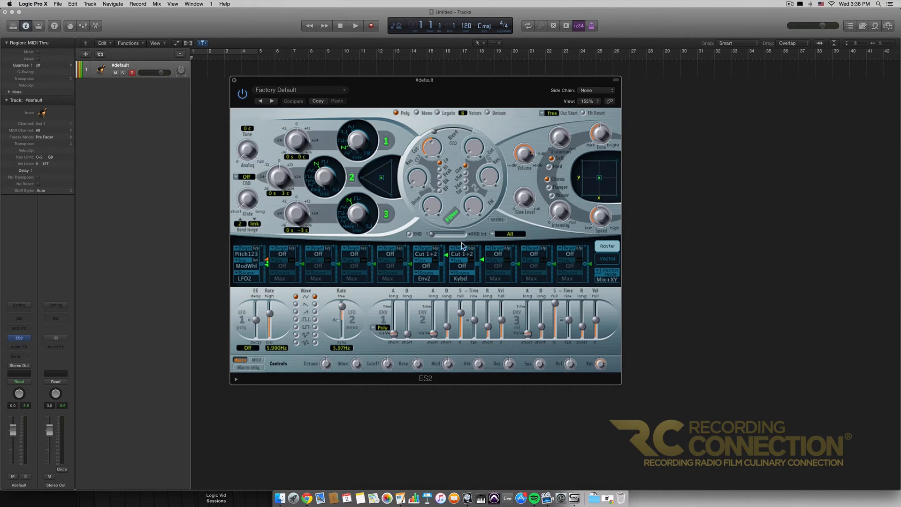
pyautogui.moveTo(550, 167)
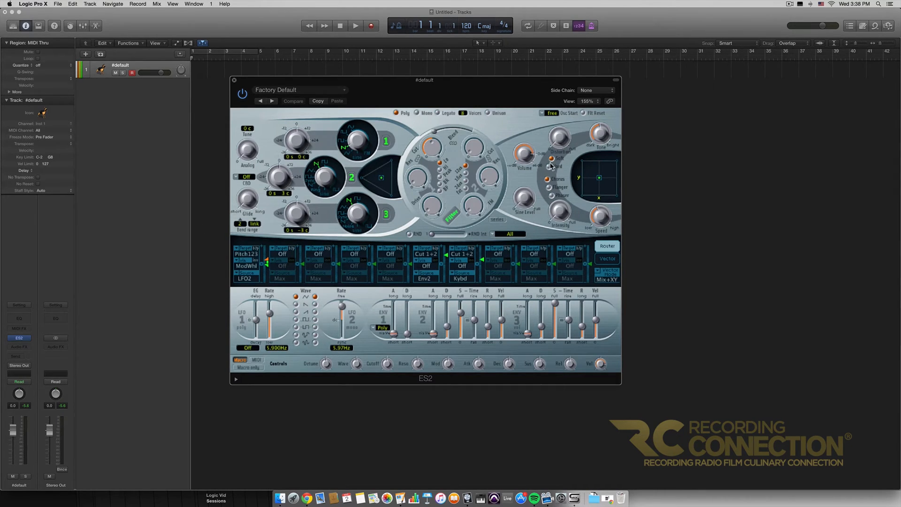
pyautogui.moveTo(187, 251)
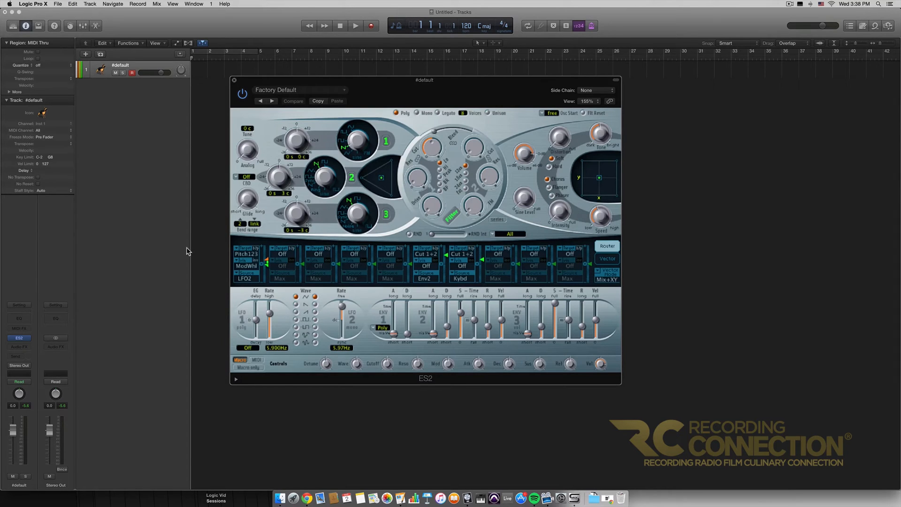
pyautogui.moveTo(259, 261)
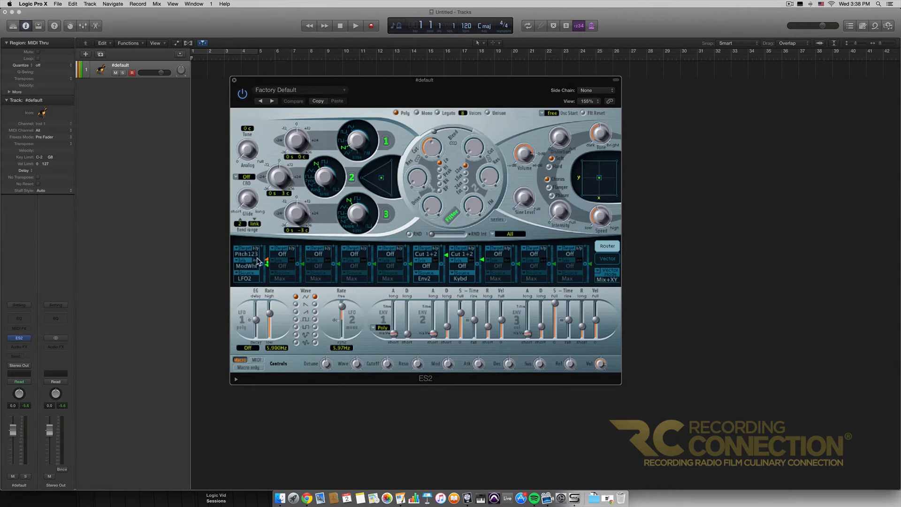
pyautogui.moveTo(259, 256)
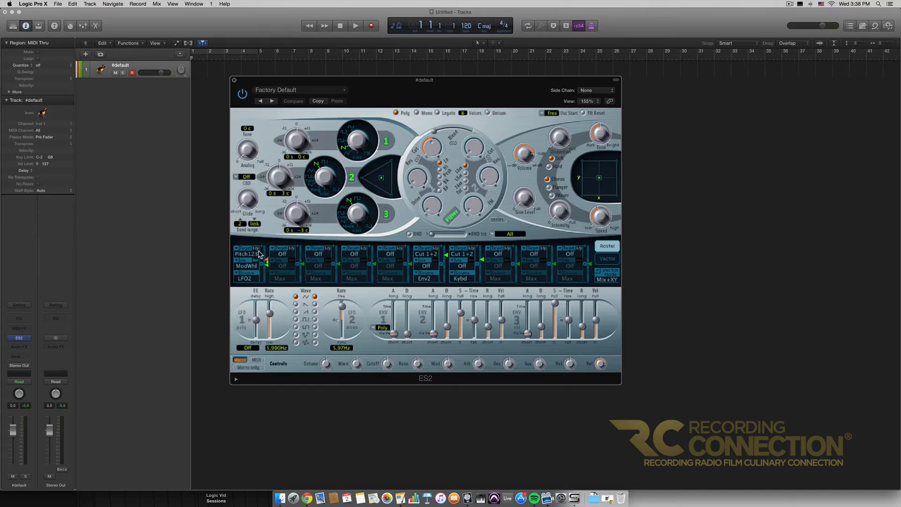
pyautogui.moveTo(247, 268)
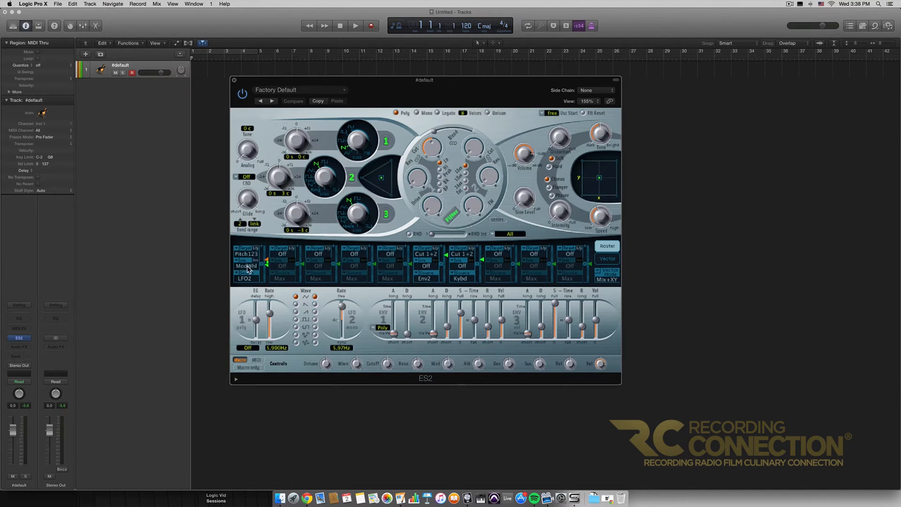
pyautogui.moveTo(246, 281)
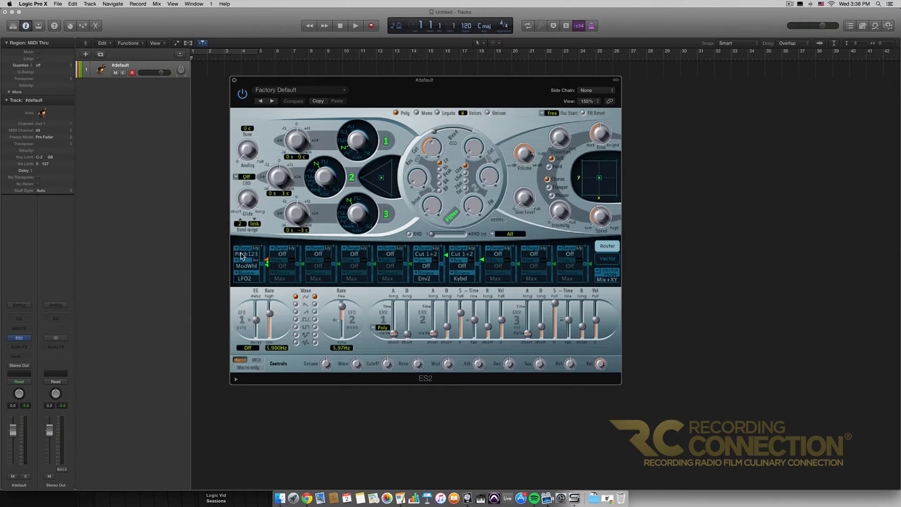
# Change the first router slot's target from Pitch123 to Cut 1+2.
pyautogui.click(246, 254)
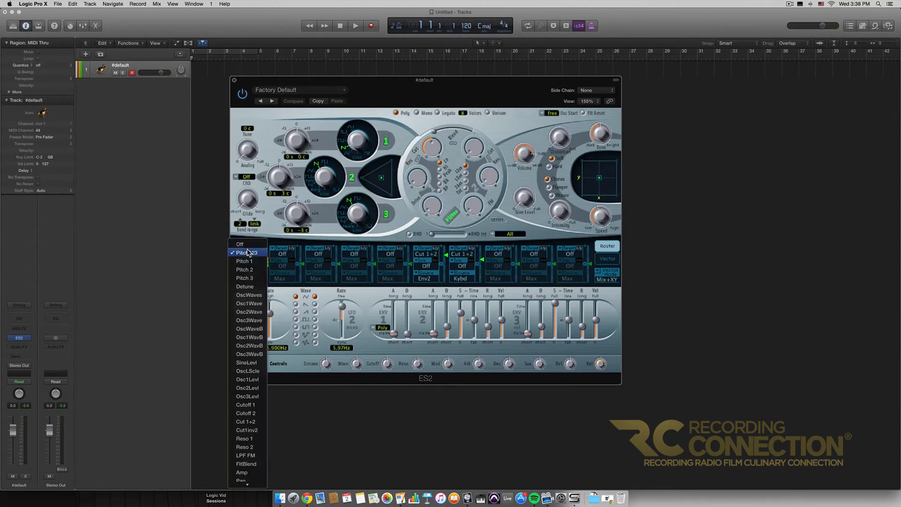
pyautogui.moveTo(248, 421)
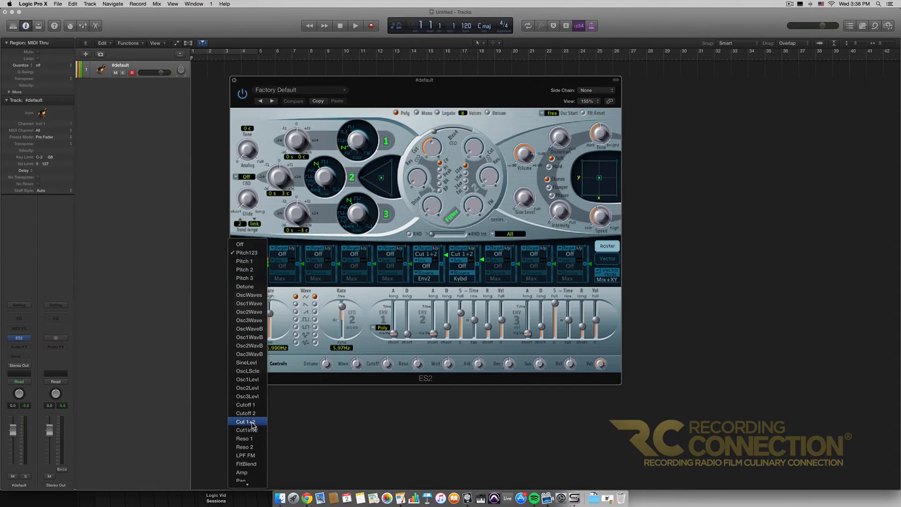
pyautogui.moveTo(257, 427)
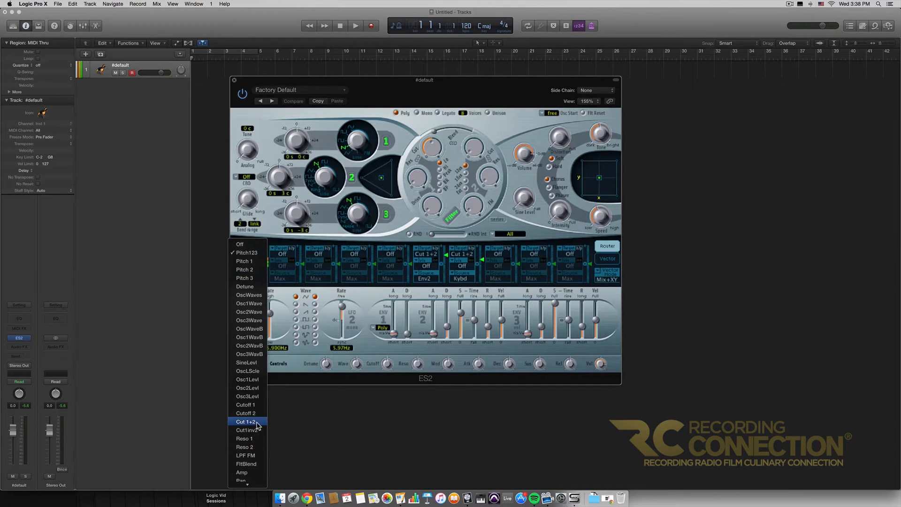
pyautogui.click(245, 421)
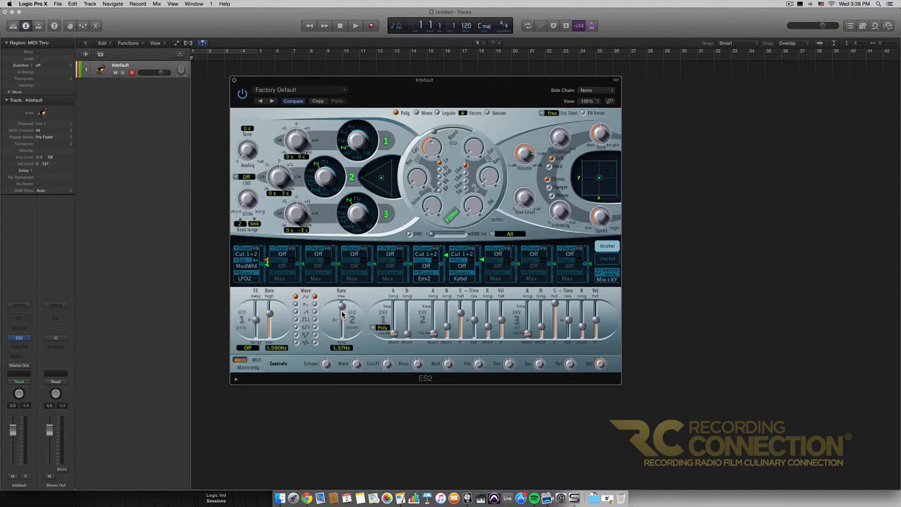
# Set LFO 2's rate to DC and raise the intensity of the cutoff route.
pyautogui.moveTo(342, 311); pyautogui.dragTo(342, 322)
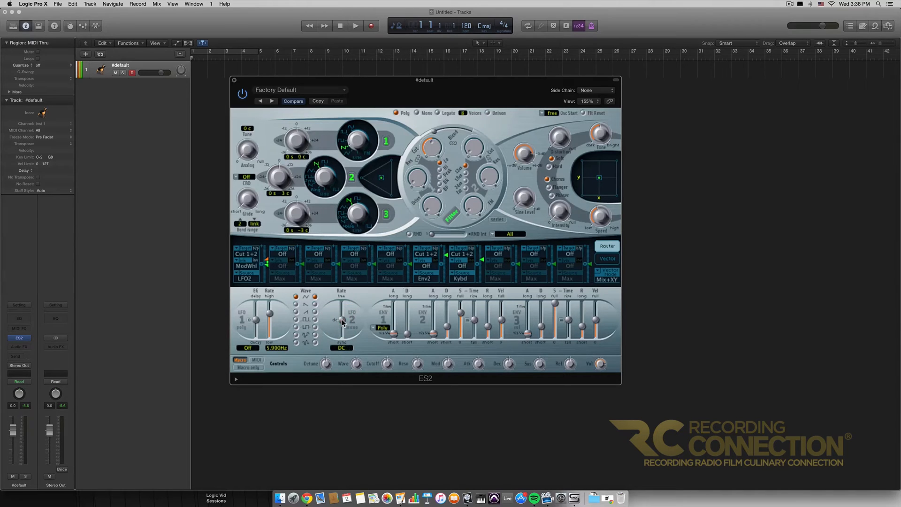
pyautogui.moveTo(338, 289)
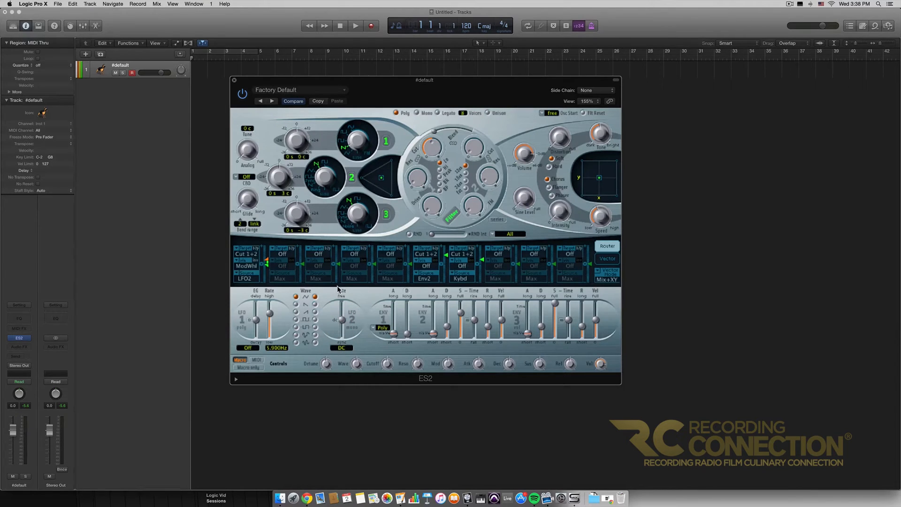
pyautogui.moveTo(256, 285)
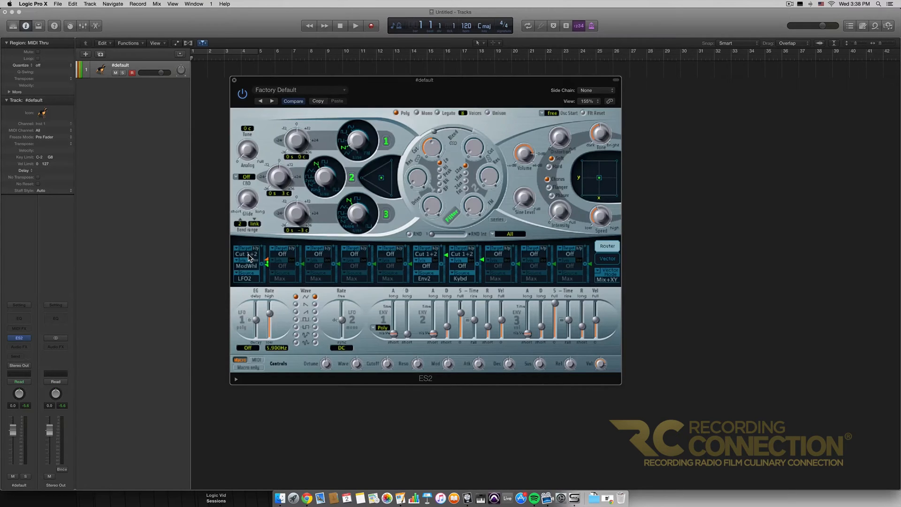
pyautogui.moveTo(241, 285)
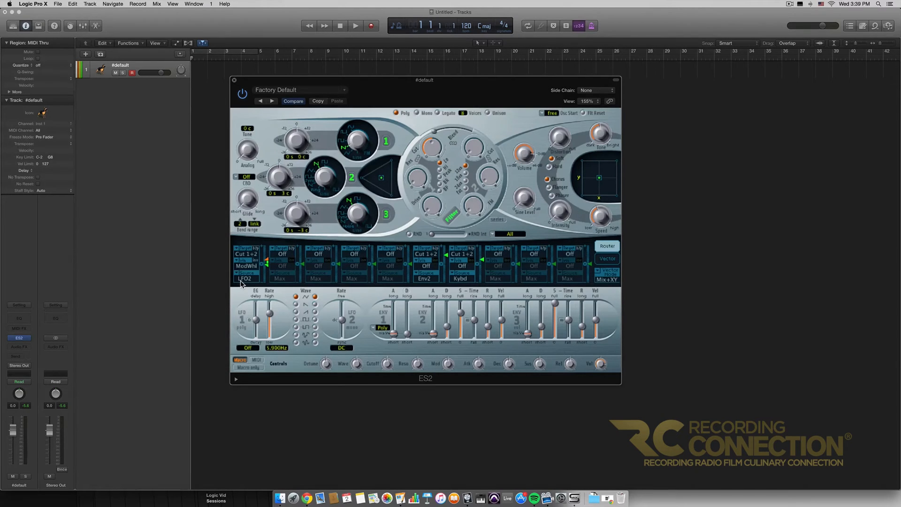
pyautogui.moveTo(263, 266)
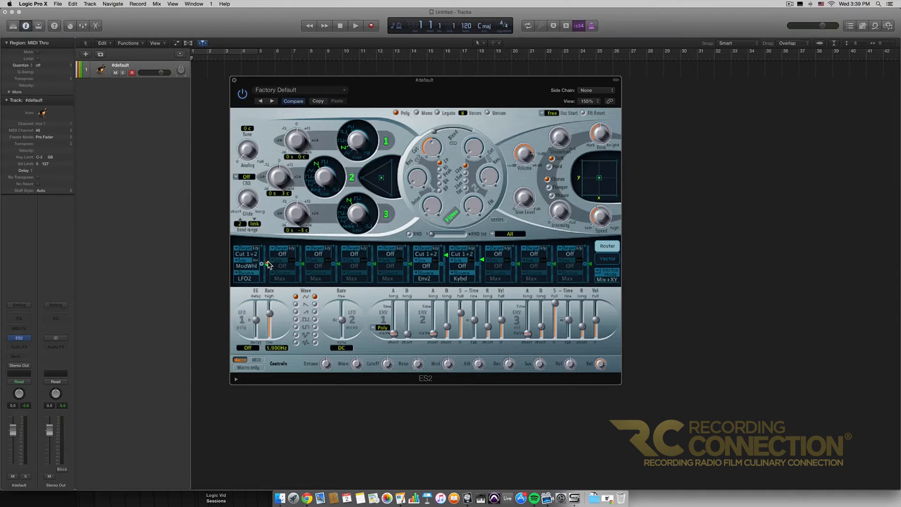
pyautogui.moveTo(264, 264); pyautogui.dragTo(265, 256)
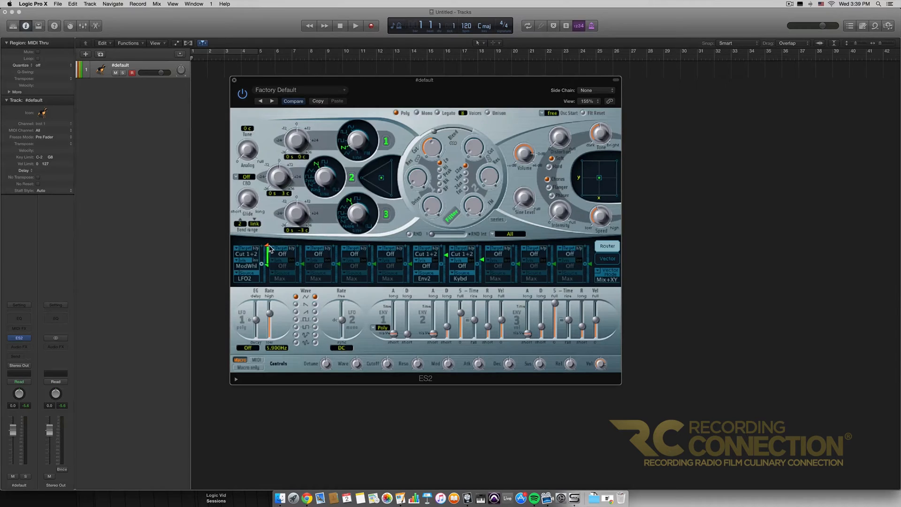
pyautogui.moveTo(434, 191)
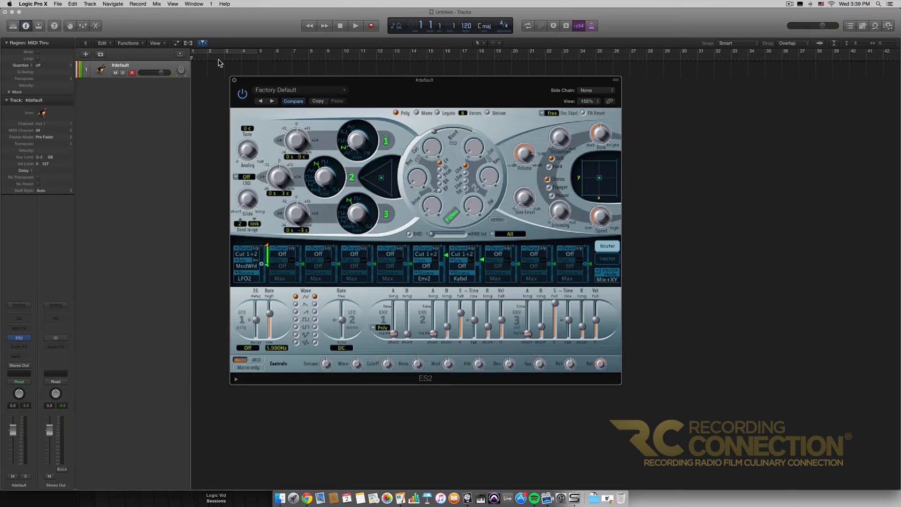
# Close ES2 and insert the Modulator MIDI effect in the track's MIDI FX slot.
pyautogui.click(234, 80)
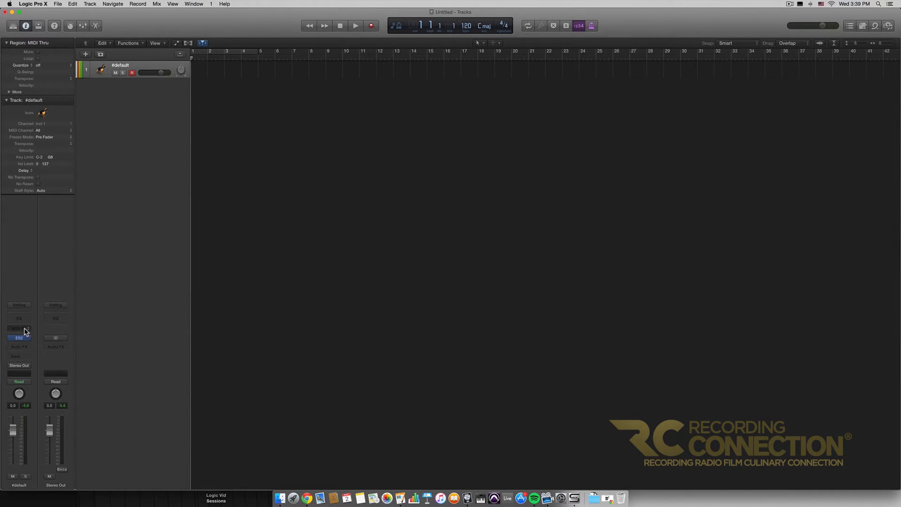
pyautogui.click(18, 328)
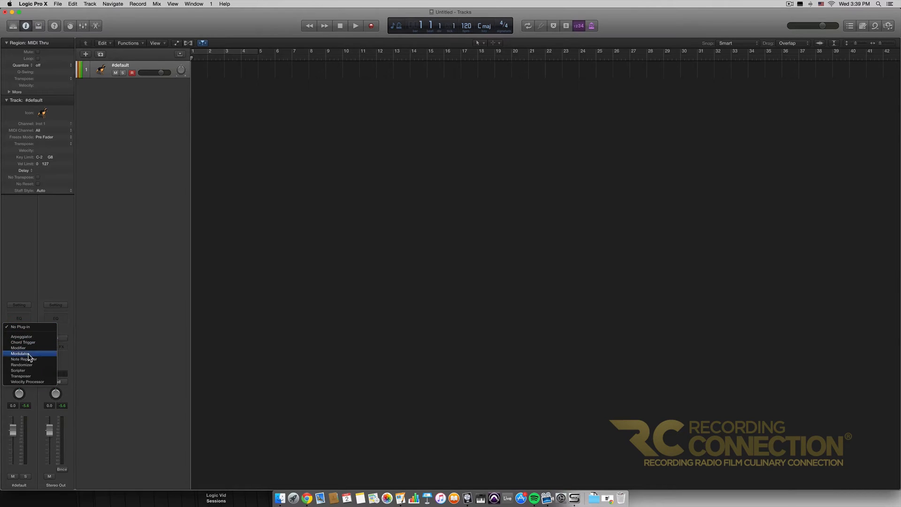
pyautogui.click(21, 353)
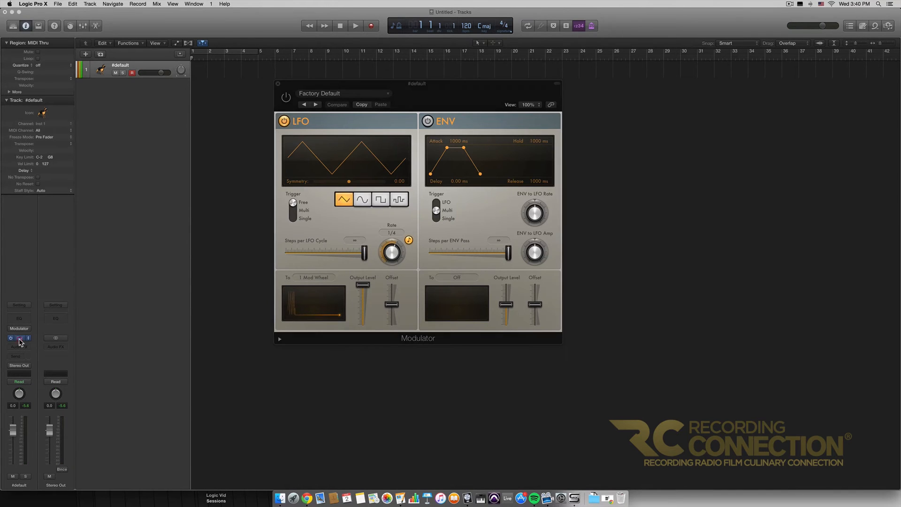
# Power on the Modulator and confirm its LFO destination as 1 Mod Wheel.
pyautogui.click(19, 338)
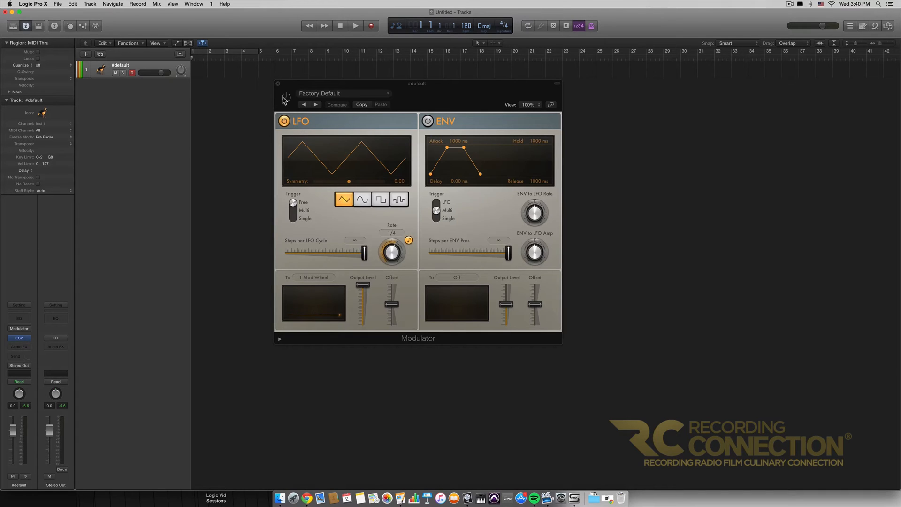
pyautogui.click(283, 97)
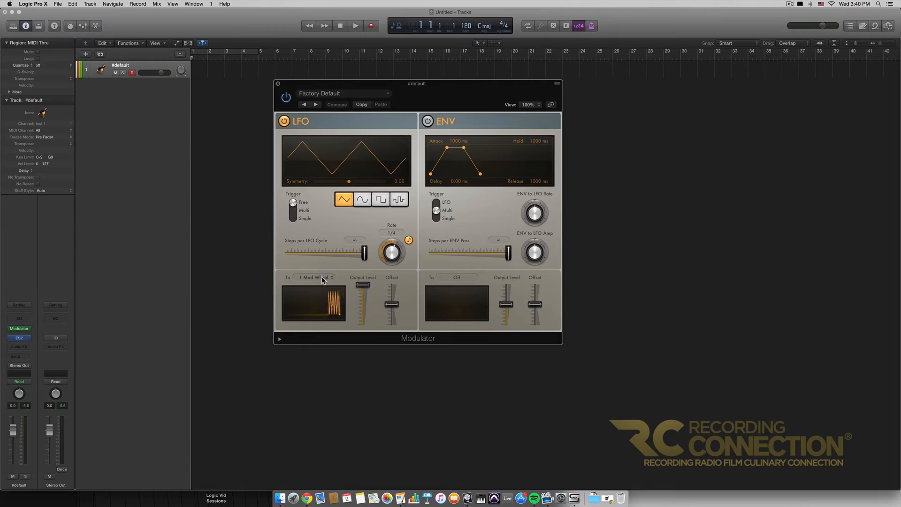
pyautogui.click(315, 277)
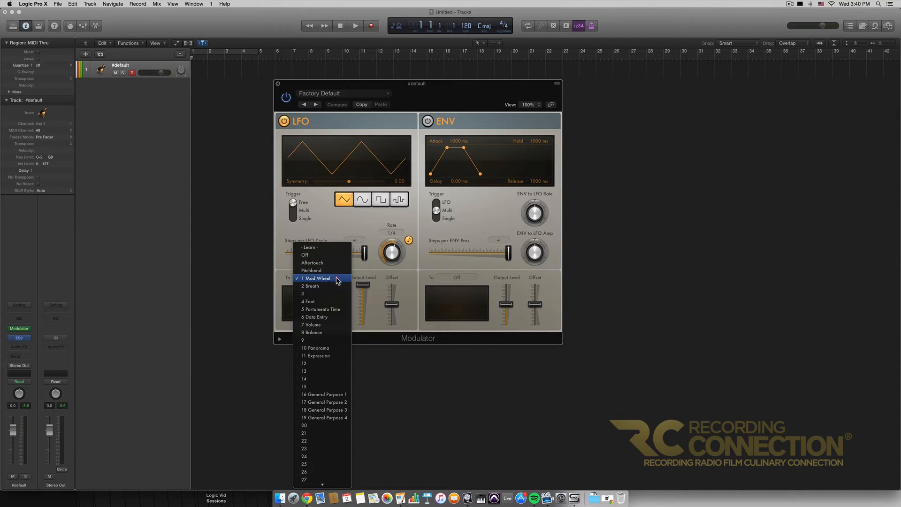
pyautogui.click(317, 278)
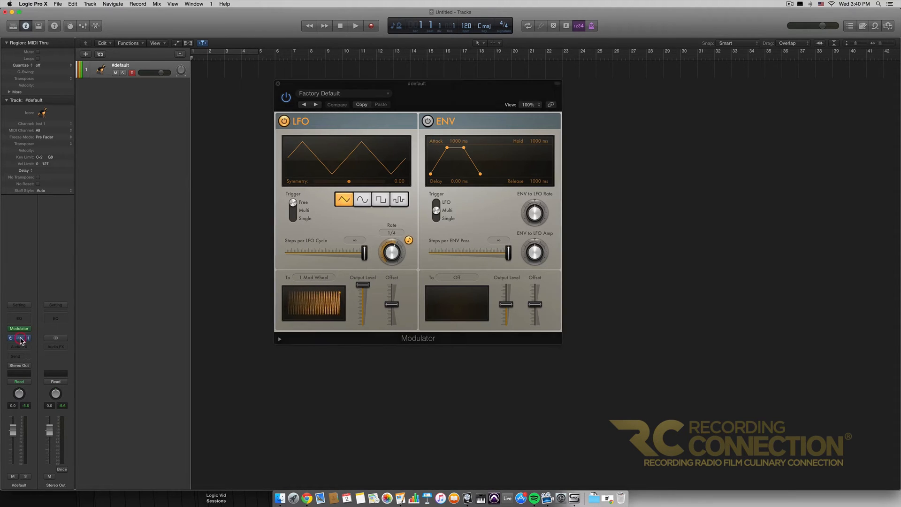
pyautogui.click(19, 337)
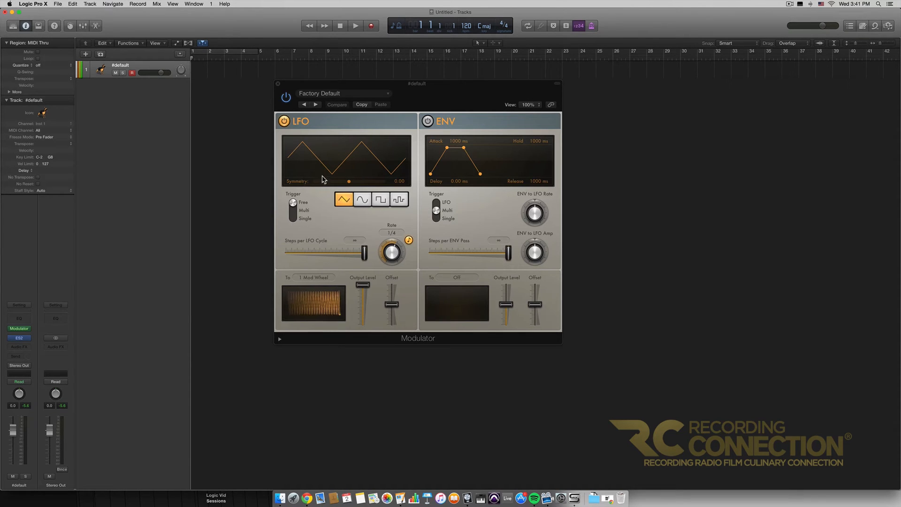
pyautogui.moveTo(305, 166)
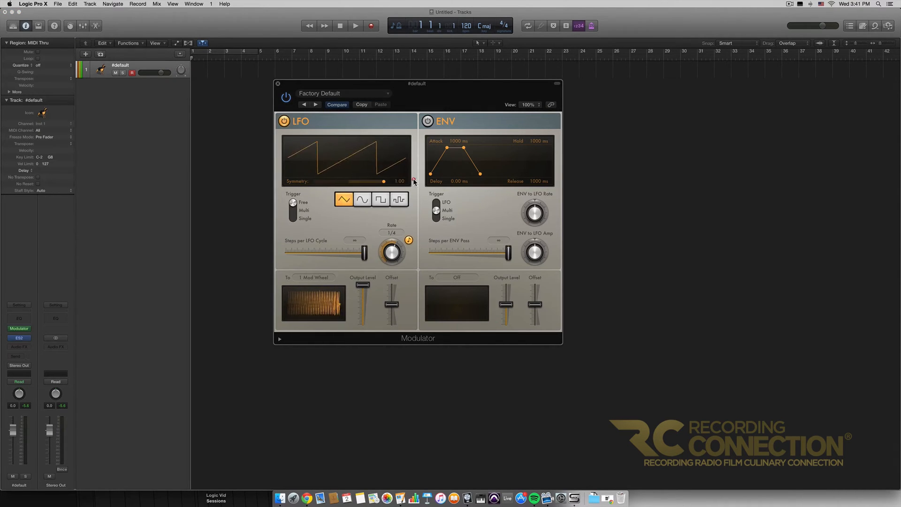
# Set LFO symmetry to 0.00, audition square and random shapes, then settle on the sine waveform.
pyautogui.moveTo(383, 182); pyautogui.dragTo(350, 182)
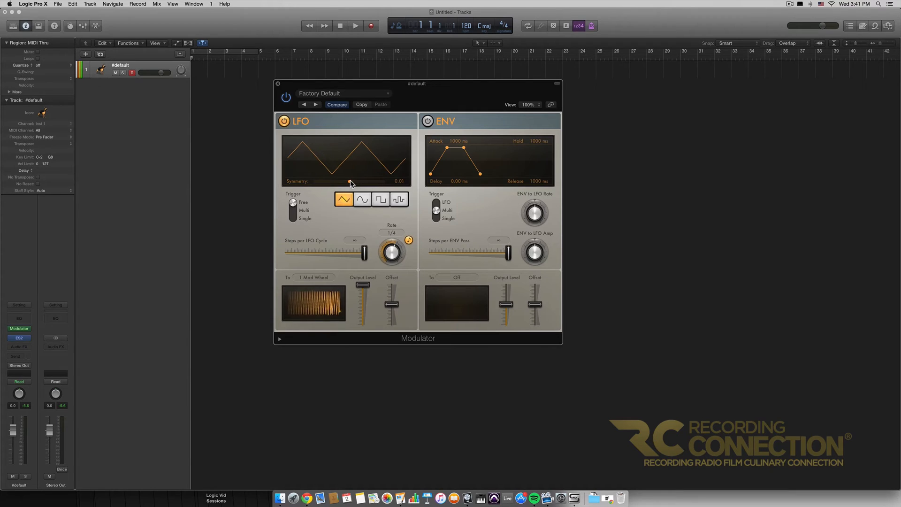
pyautogui.moveTo(352, 182); pyautogui.dragTo(332, 166)
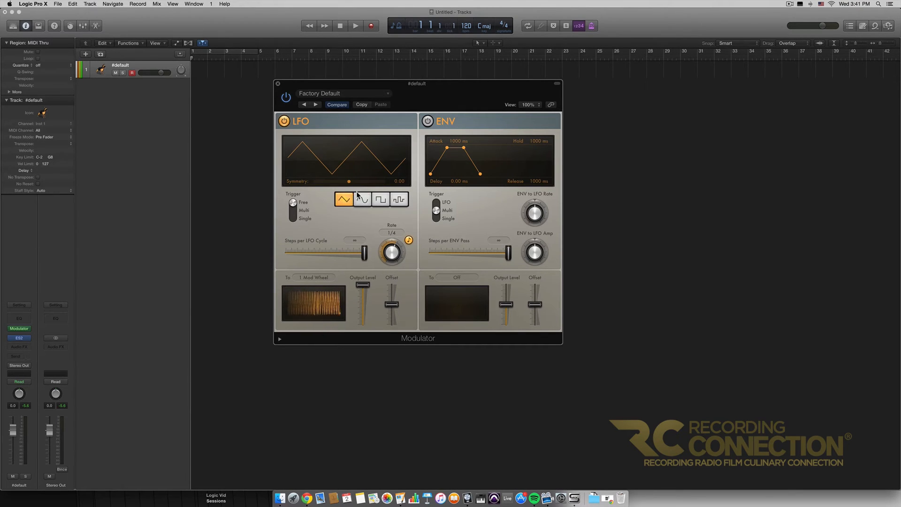
pyautogui.click(362, 199)
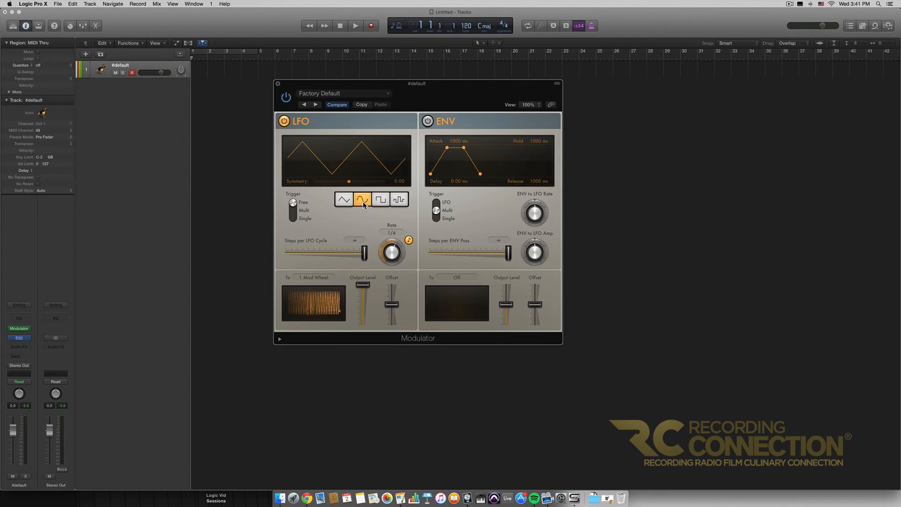
pyautogui.click(381, 199)
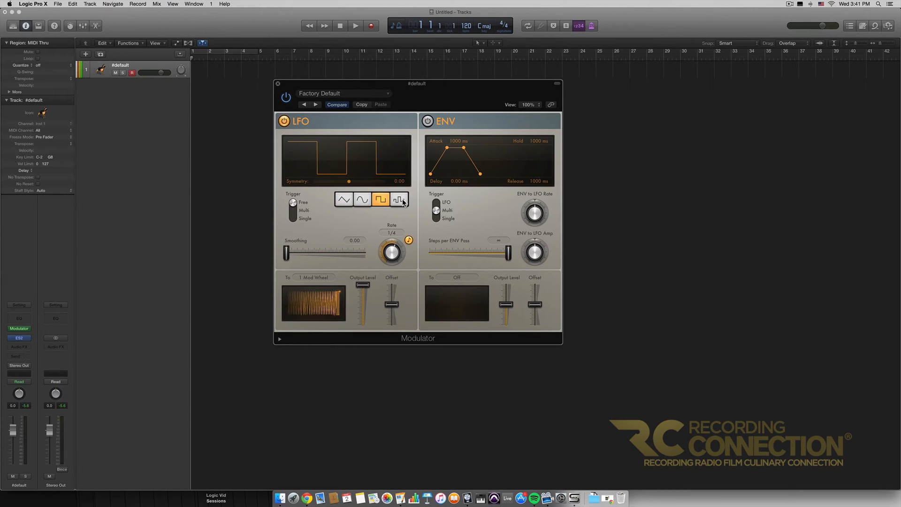
pyautogui.click(399, 200)
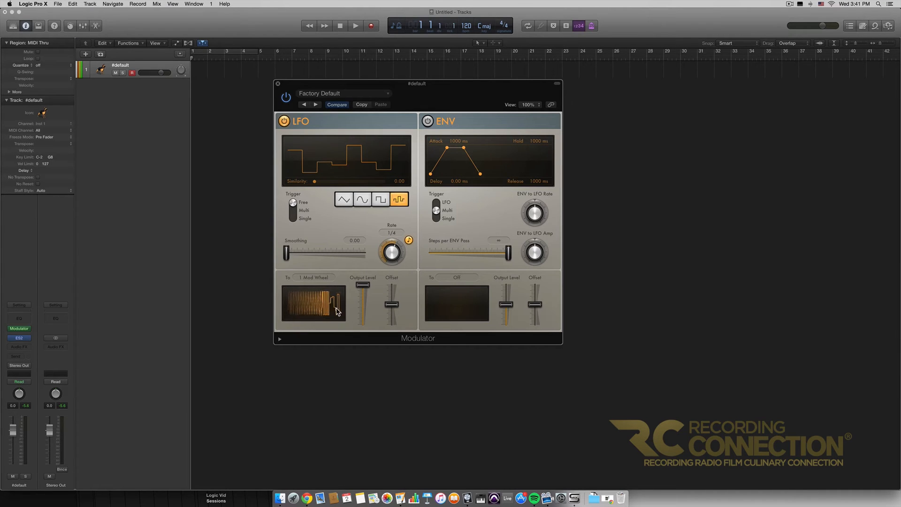
pyautogui.click(362, 199)
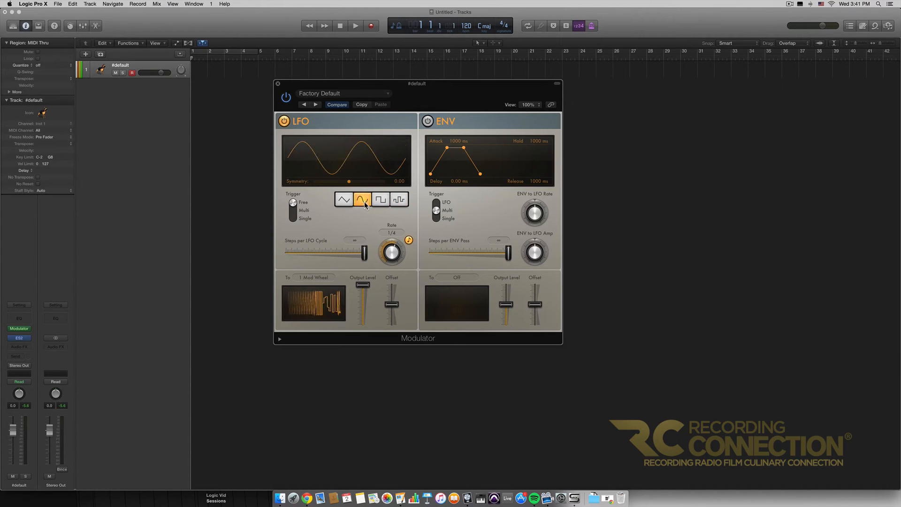
pyautogui.moveTo(392, 251); pyautogui.dragTo(392, 241)
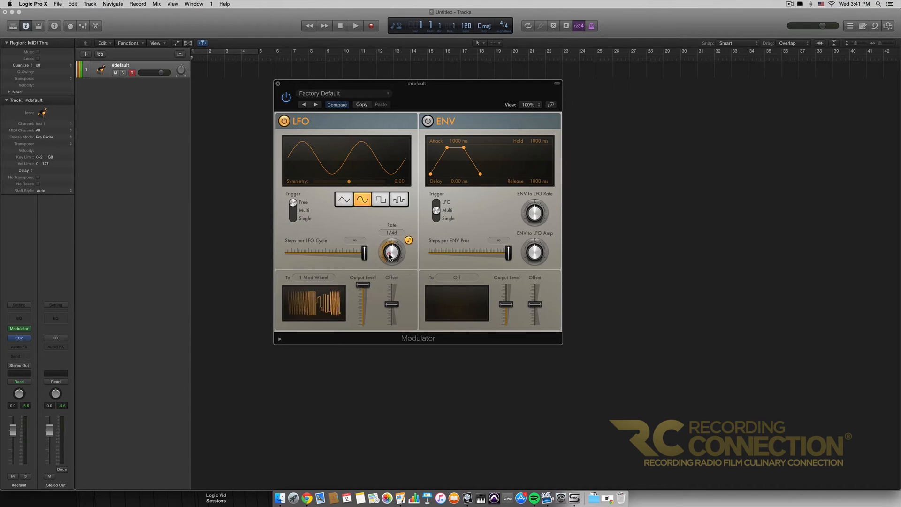
pyautogui.moveTo(391, 252); pyautogui.dragTo(391, 241)
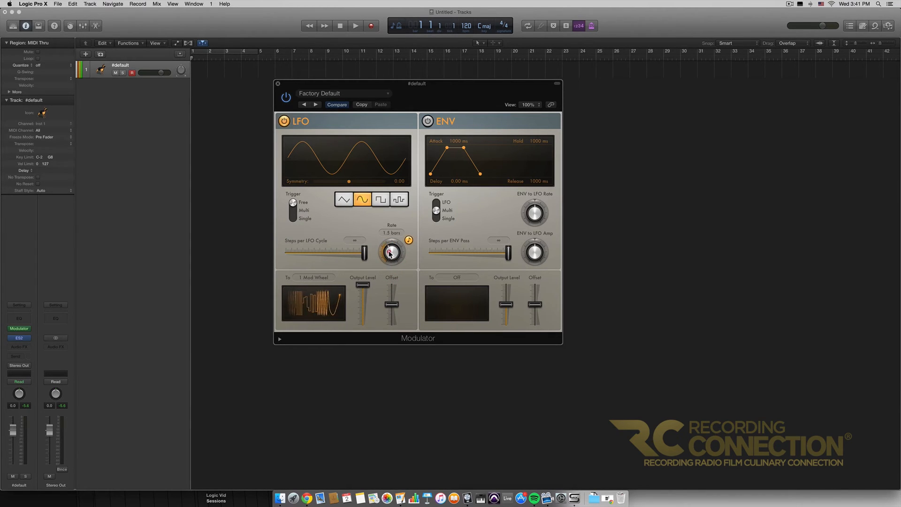
pyautogui.moveTo(392, 251); pyautogui.dragTo(392, 241)
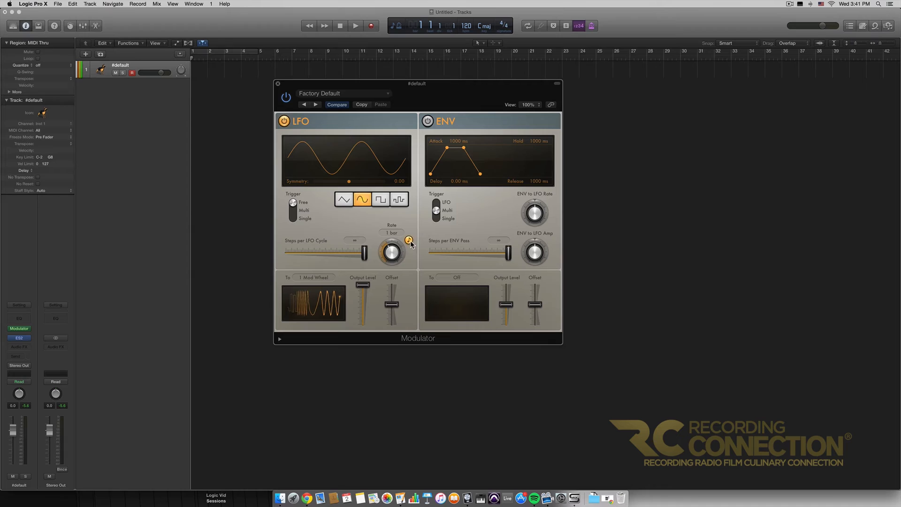
pyautogui.moveTo(391, 251); pyautogui.dragTo(391, 259)
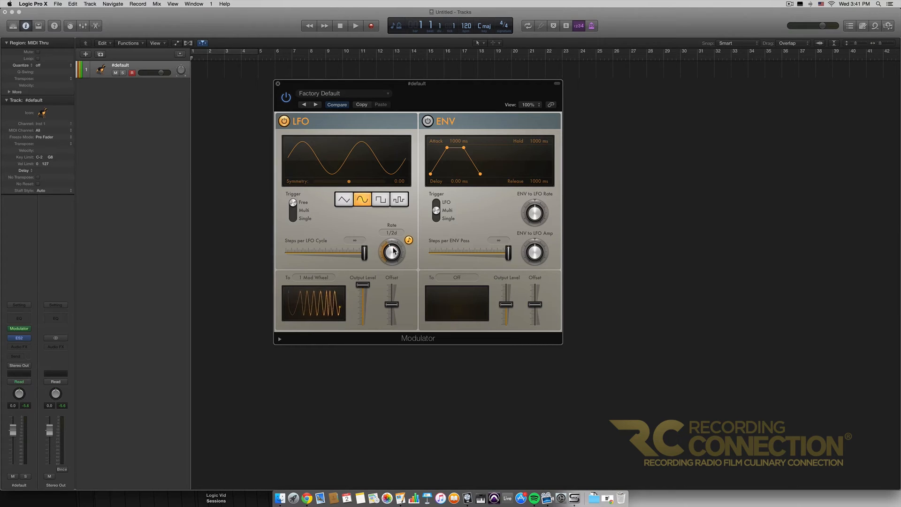
pyautogui.moveTo(393, 251); pyautogui.dragTo(392, 242)
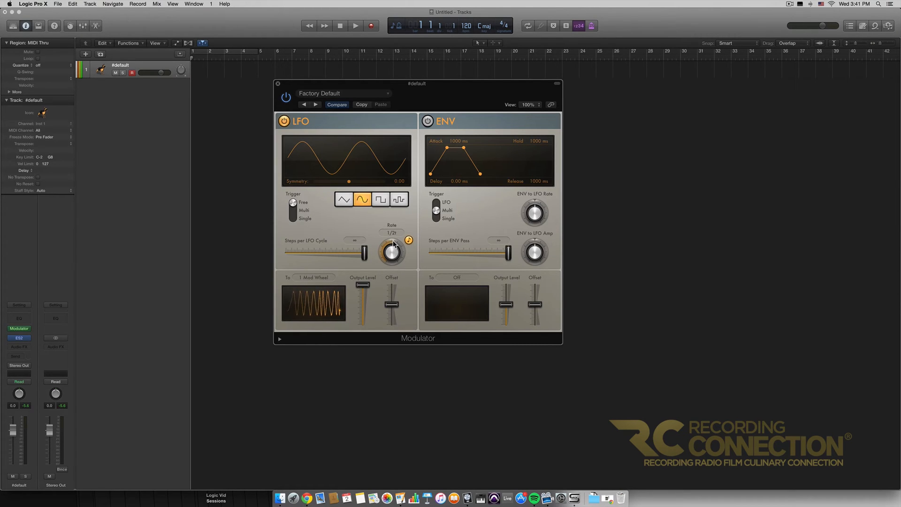
pyautogui.moveTo(394, 252); pyautogui.dragTo(393, 235)
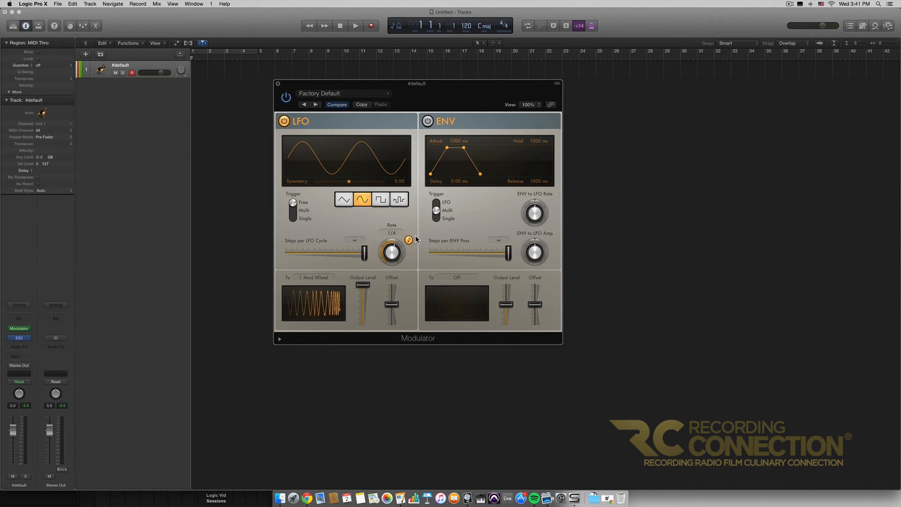
pyautogui.moveTo(392, 251); pyautogui.dragTo(392, 241)
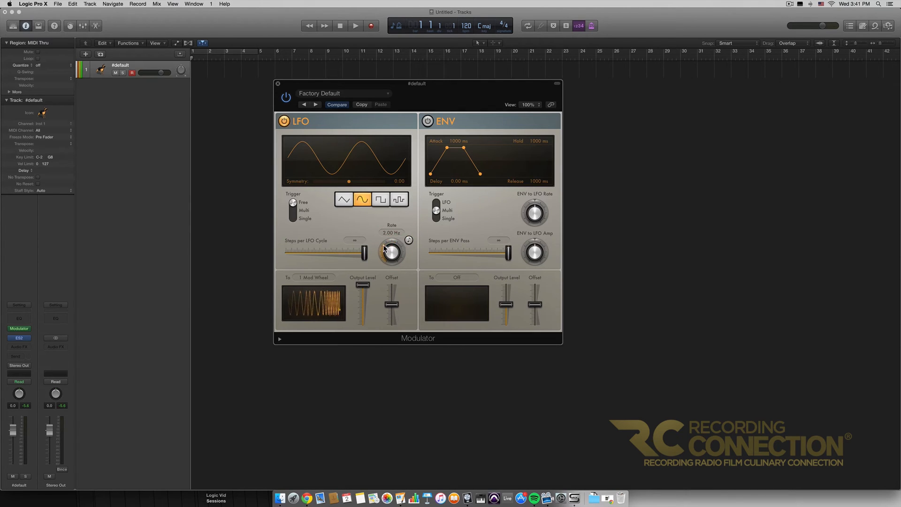
pyautogui.moveTo(376, 257)
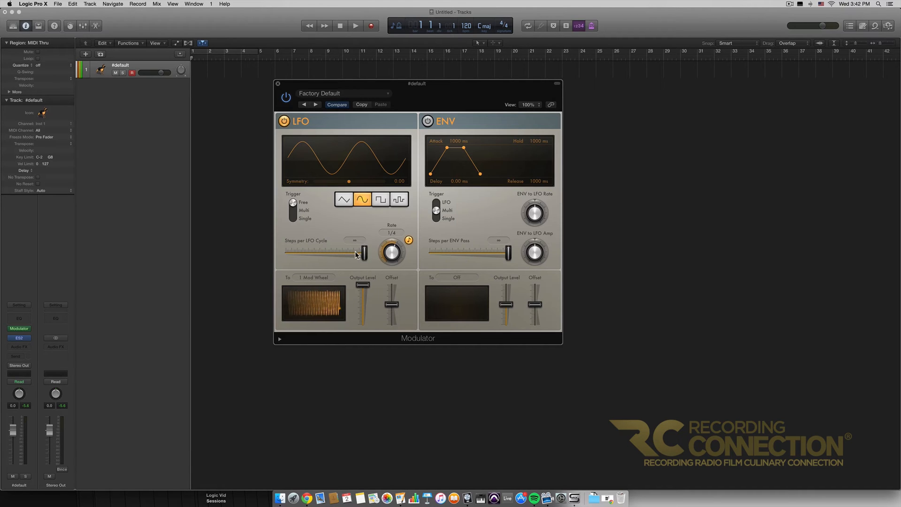
pyautogui.moveTo(361, 251); pyautogui.dragTo(331, 251)
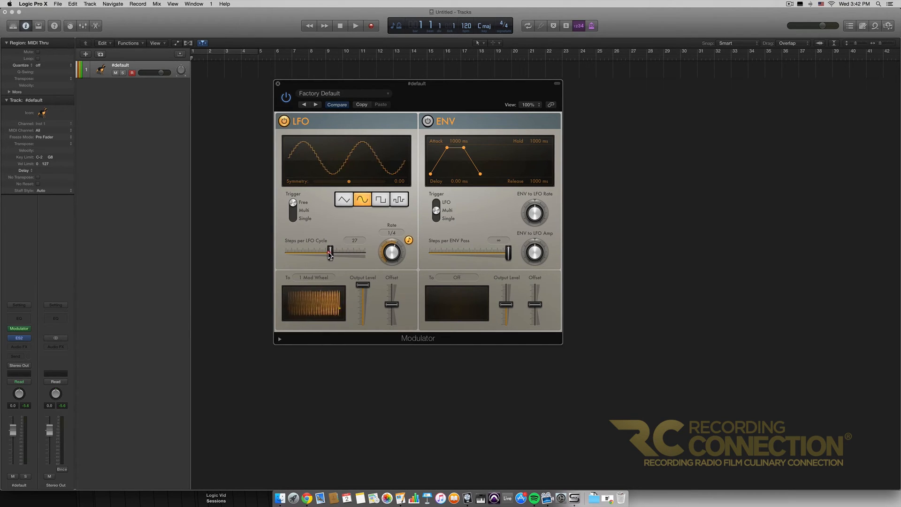
pyautogui.moveTo(330, 250); pyautogui.dragTo(299, 251)
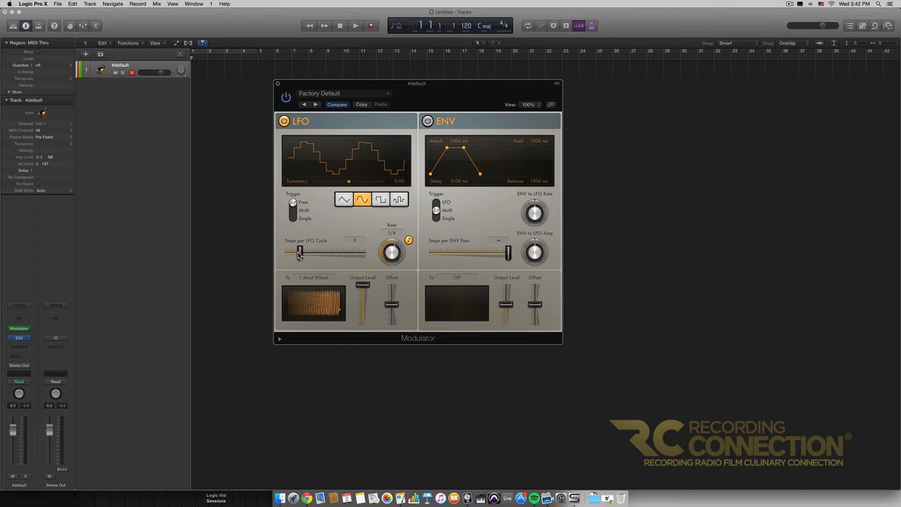
pyautogui.moveTo(299, 251); pyautogui.dragTo(292, 252)
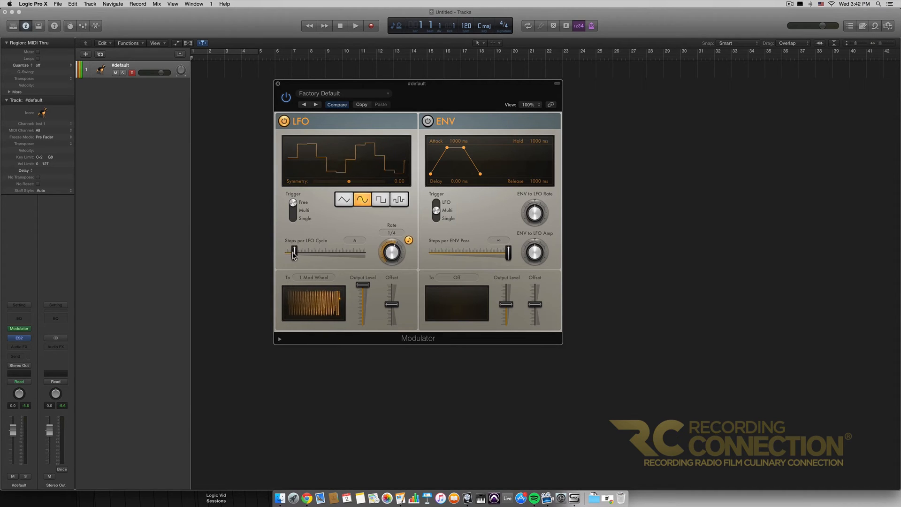
pyautogui.moveTo(287, 250); pyautogui.dragTo(313, 250)
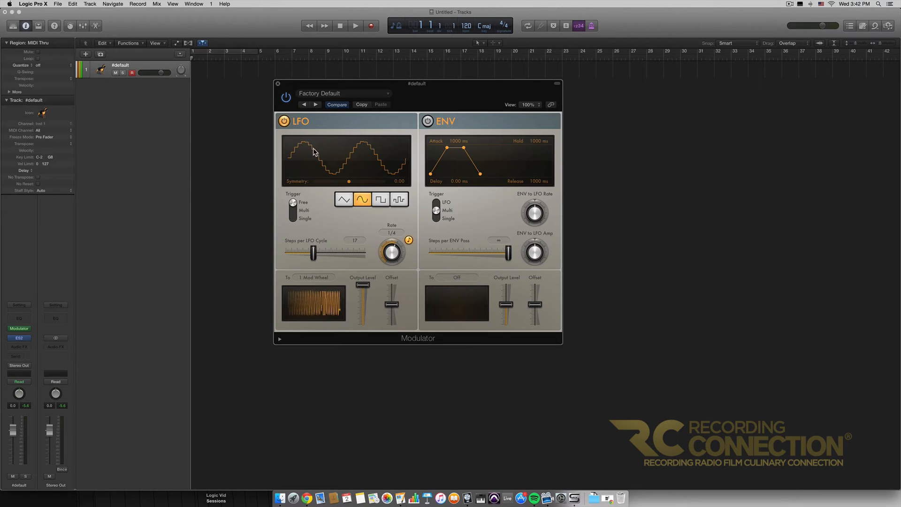
pyautogui.moveTo(310, 251); pyautogui.dragTo(361, 251)
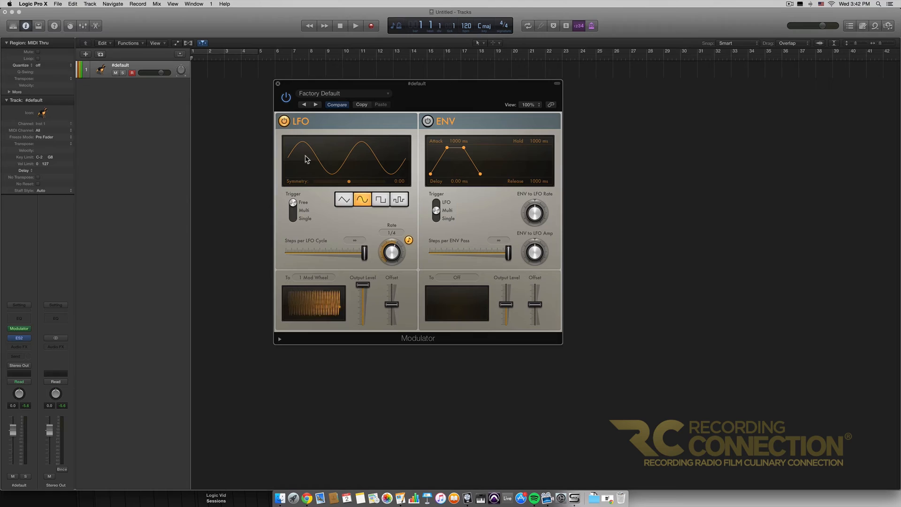
pyautogui.moveTo(300, 275)
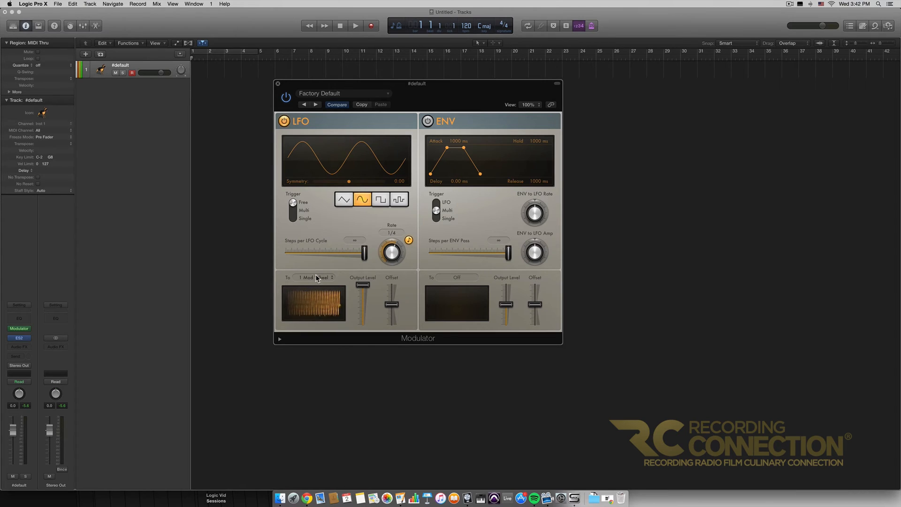
# Keep 1 Mod Wheel as the LFO target and settle its output level near halfway.
pyautogui.click(315, 276)
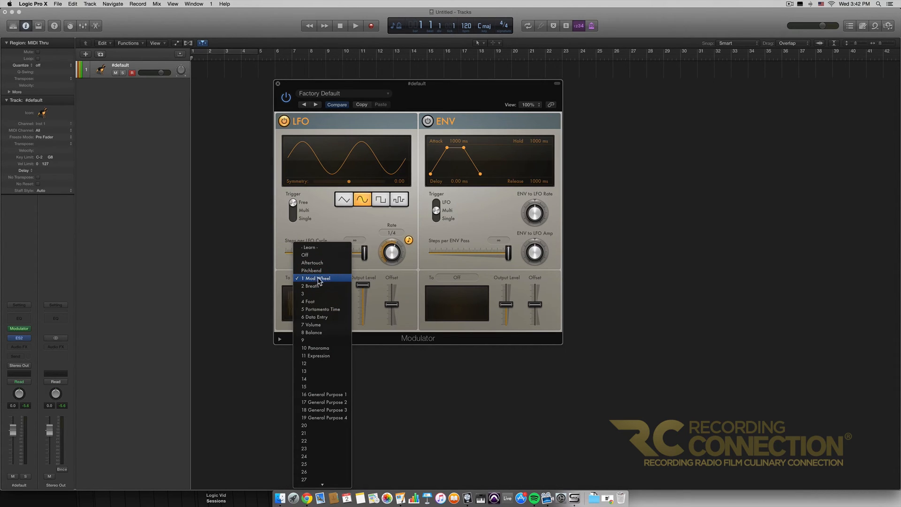
pyautogui.click(317, 279)
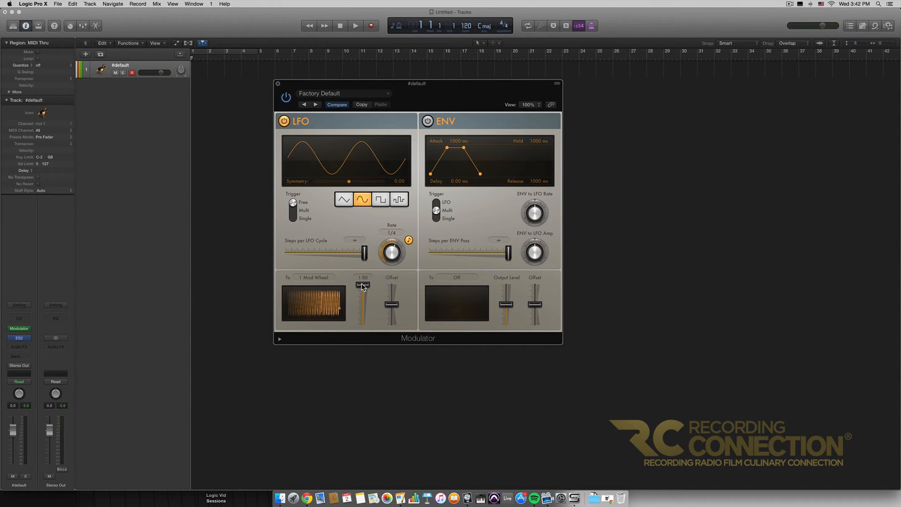
pyautogui.moveTo(363, 286); pyautogui.dragTo(367, 290)
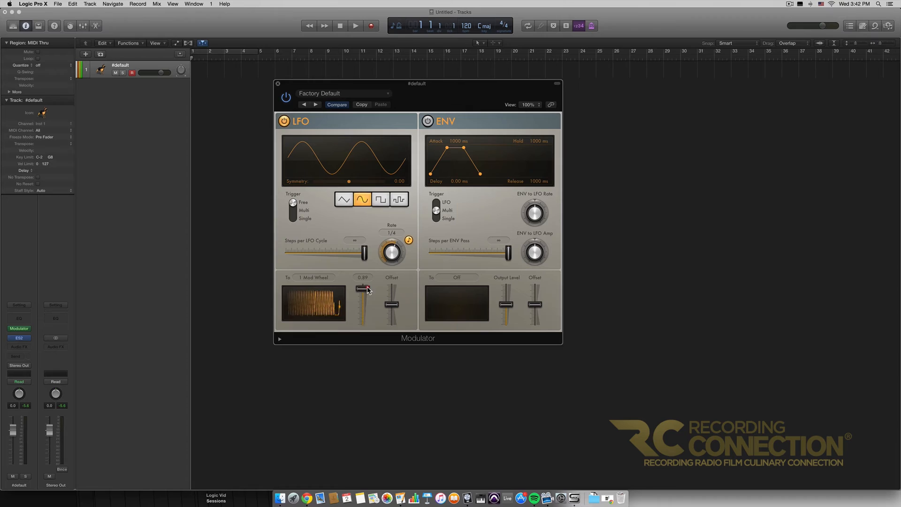
pyautogui.moveTo(363, 289); pyautogui.dragTo(364, 279)
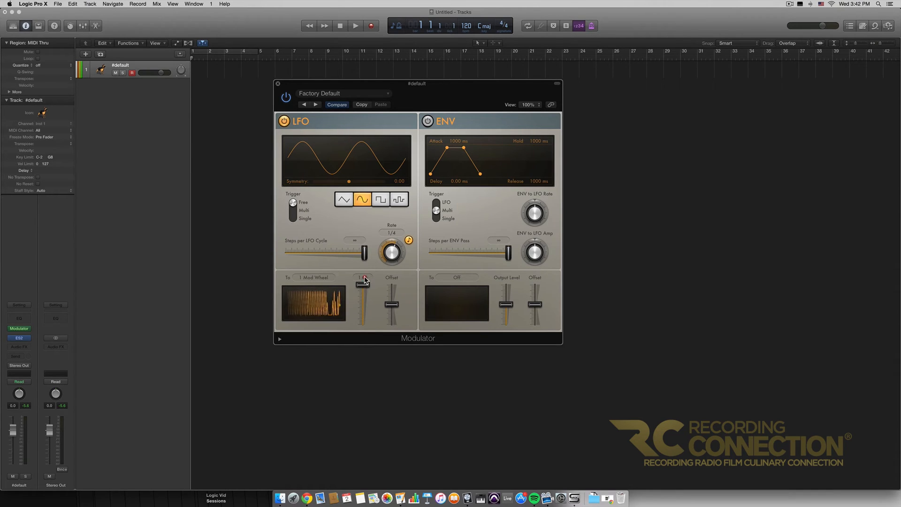
pyautogui.moveTo(363, 282); pyautogui.dragTo(364, 308)
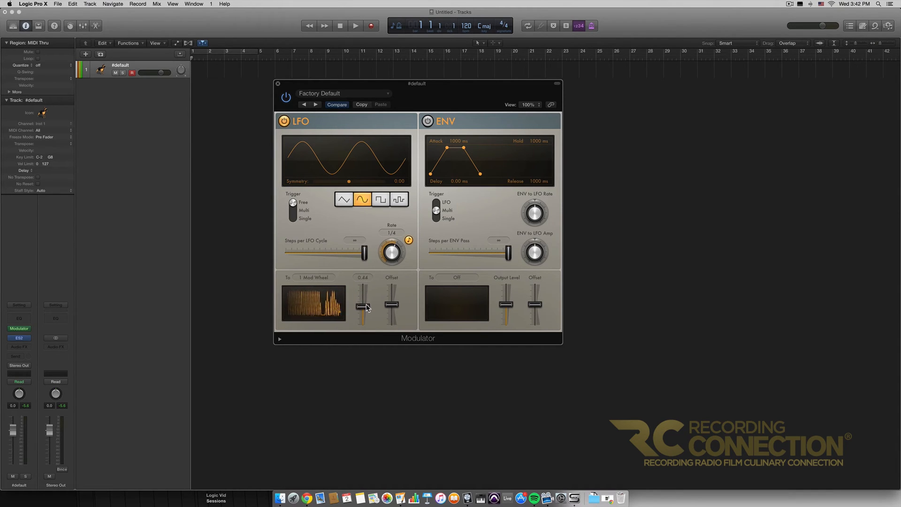
pyautogui.moveTo(363, 307); pyautogui.dragTo(363, 300)
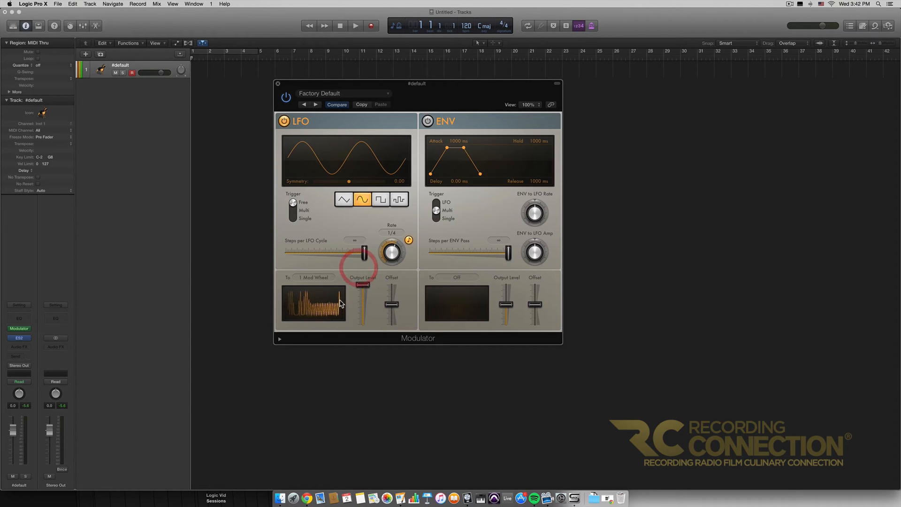
pyautogui.moveTo(363, 286); pyautogui.dragTo(363, 281)
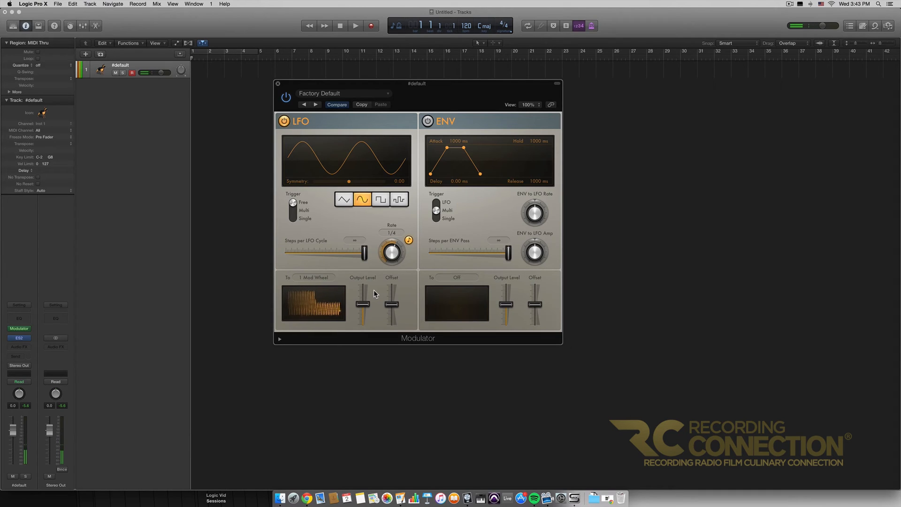
pyautogui.moveTo(363, 305); pyautogui.dragTo(363, 293)
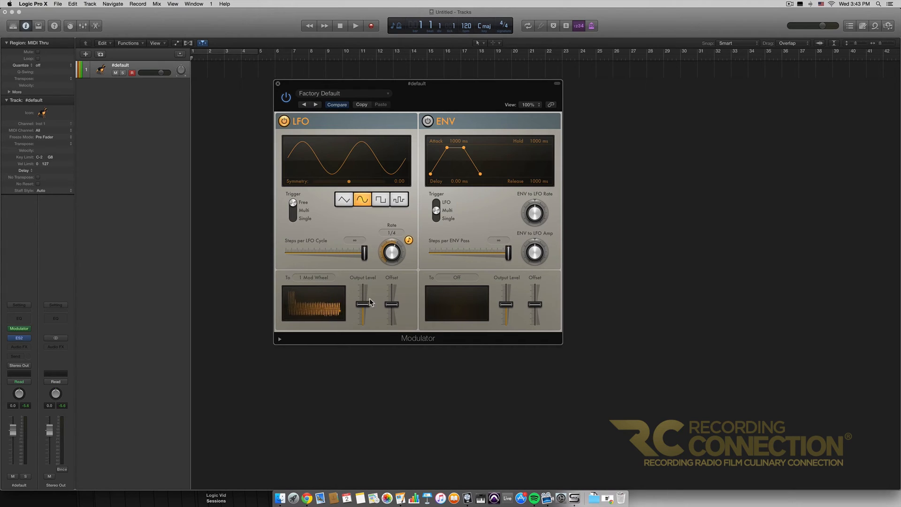
pyautogui.moveTo(364, 303); pyautogui.dragTo(363, 286)
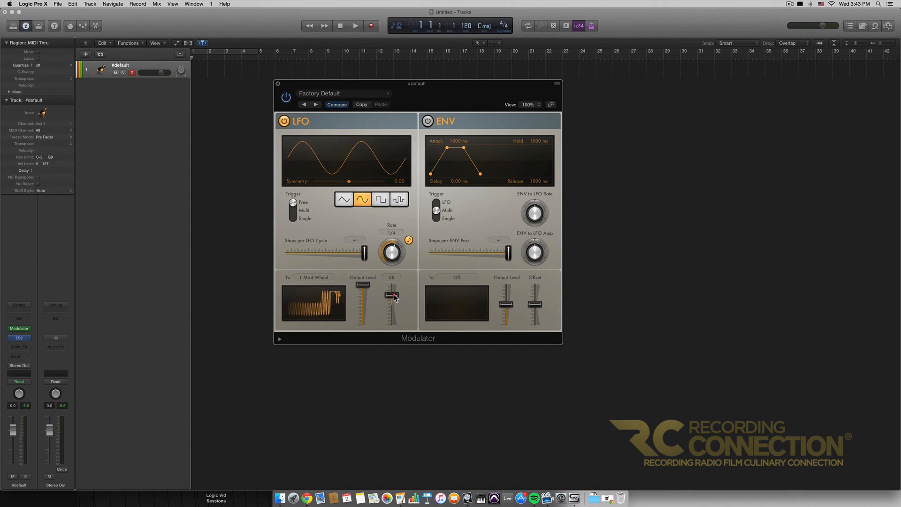
pyautogui.moveTo(393, 296); pyautogui.dragTo(394, 325)
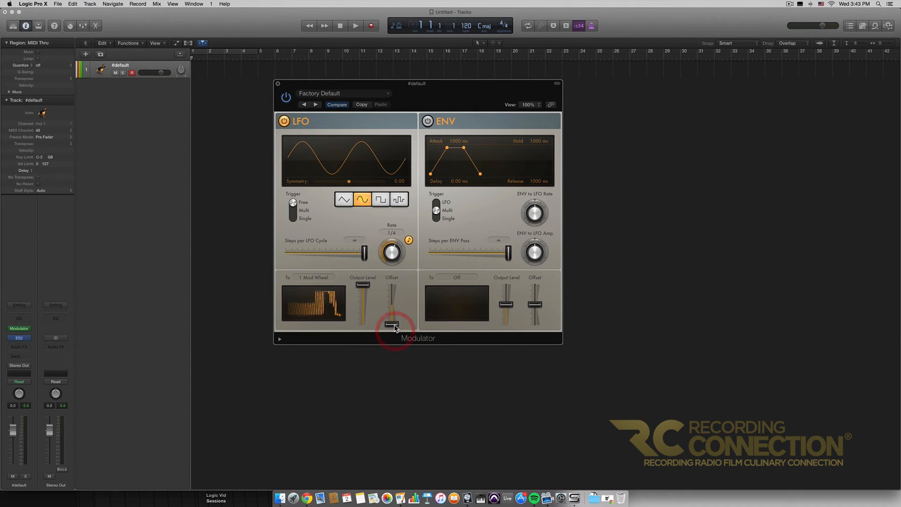
pyautogui.moveTo(394, 326); pyautogui.dragTo(393, 316)
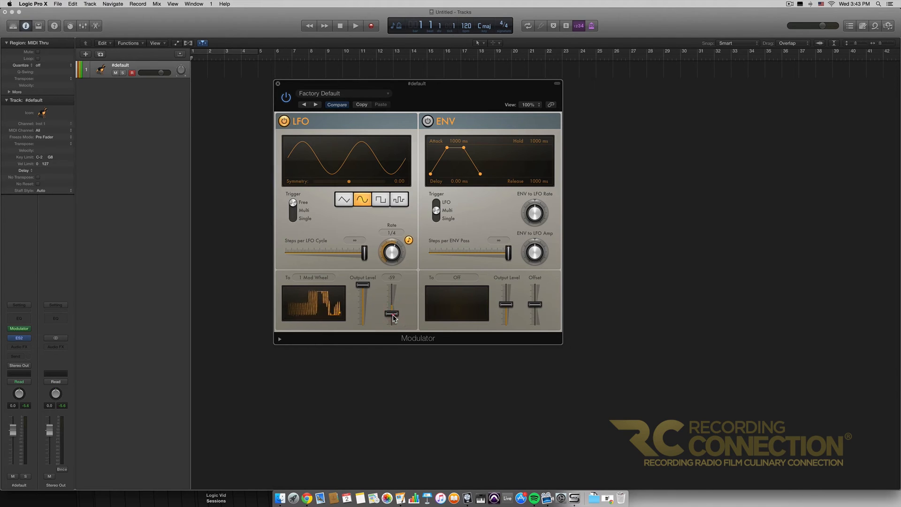
pyautogui.moveTo(393, 316); pyautogui.dragTo(393, 304)
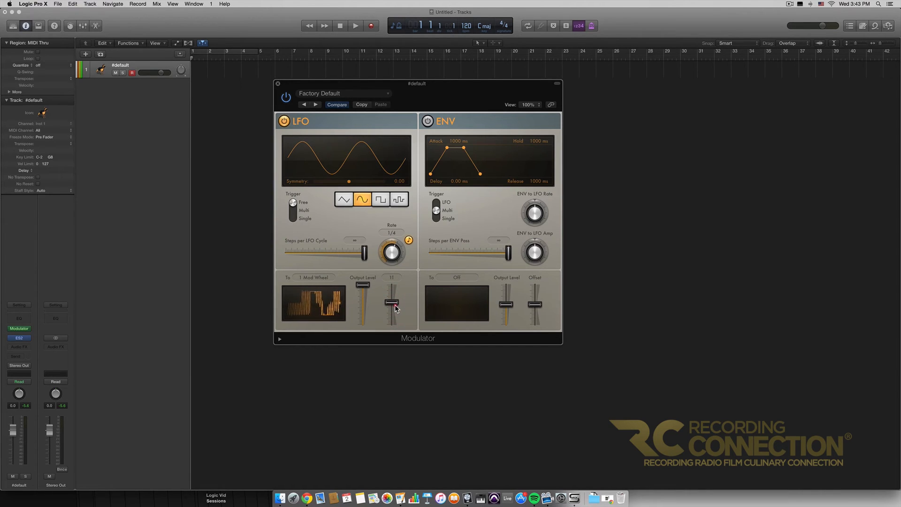
pyautogui.moveTo(392, 301); pyautogui.dragTo(392, 307)
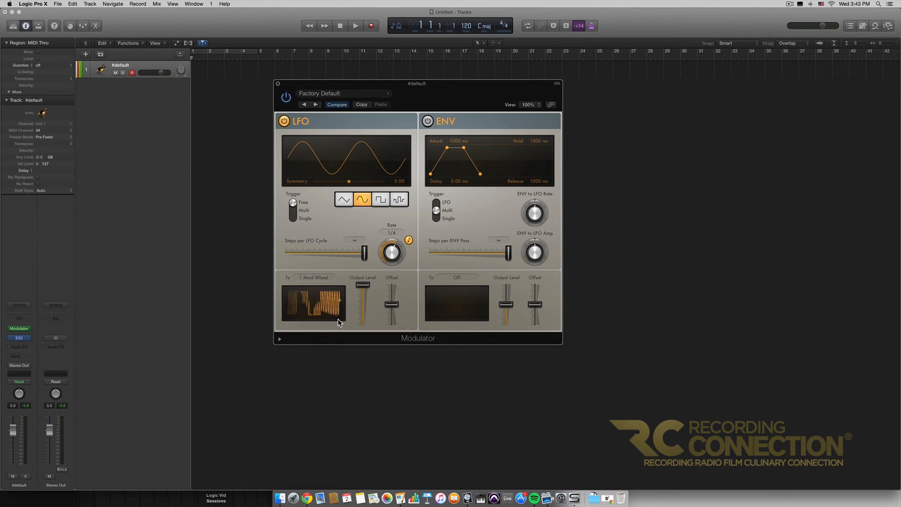
pyautogui.moveTo(394, 311); pyautogui.dragTo(394, 287)
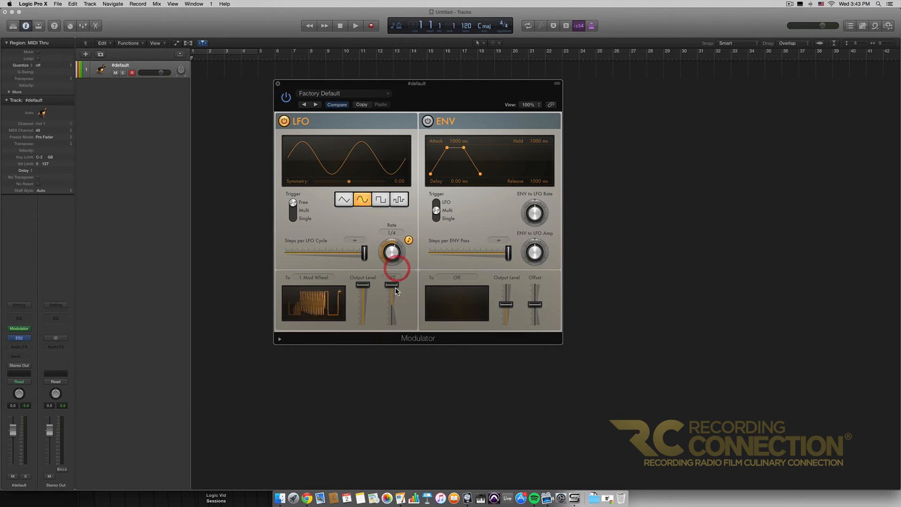
pyautogui.moveTo(392, 288); pyautogui.dragTo(393, 306)
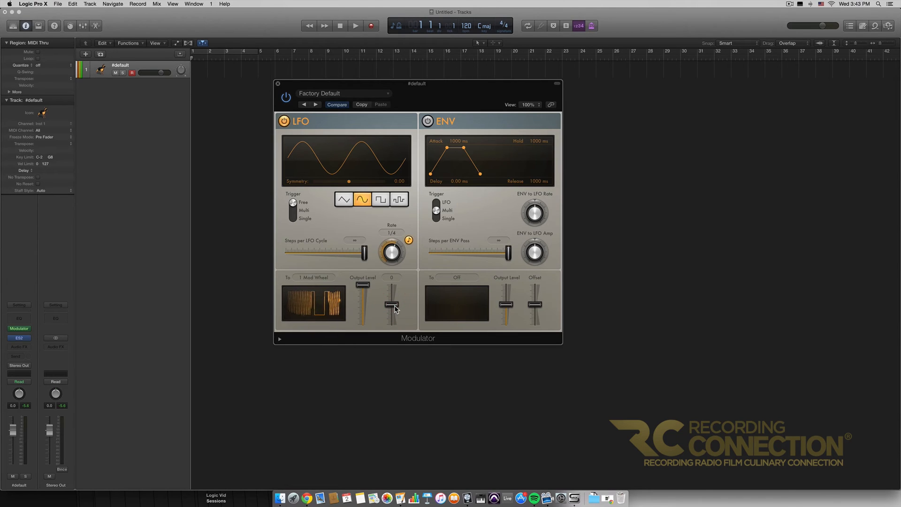
pyautogui.moveTo(394, 310); pyautogui.dragTo(392, 304)
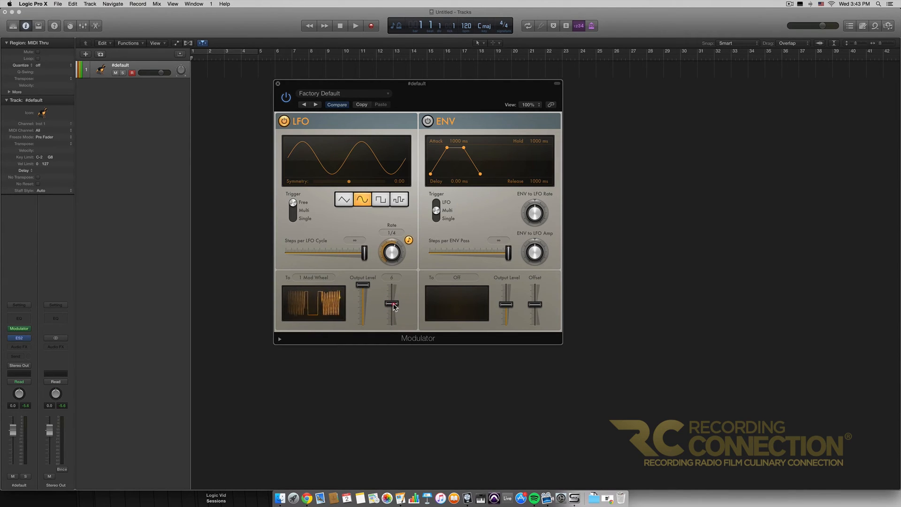
pyautogui.moveTo(392, 306); pyautogui.dragTo(392, 301)
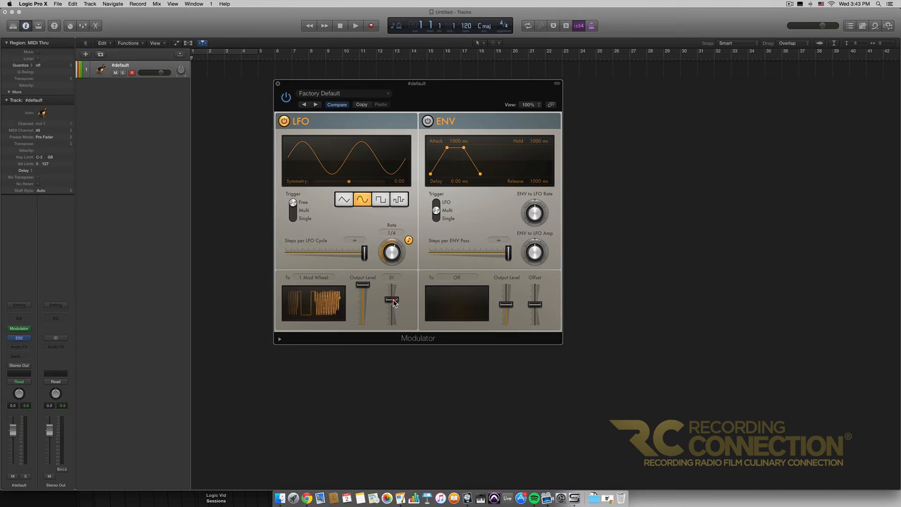
pyautogui.moveTo(392, 301); pyautogui.dragTo(393, 307)
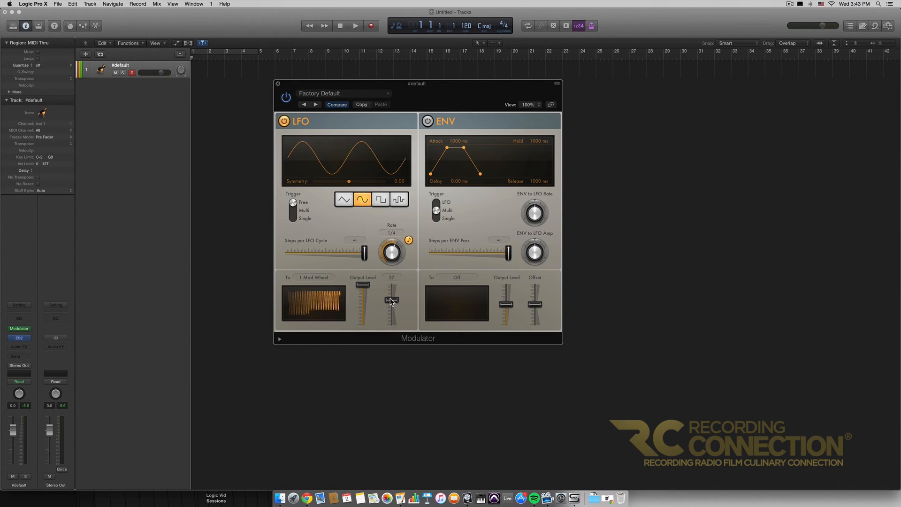
pyautogui.moveTo(391, 301); pyautogui.dragTo(391, 307)
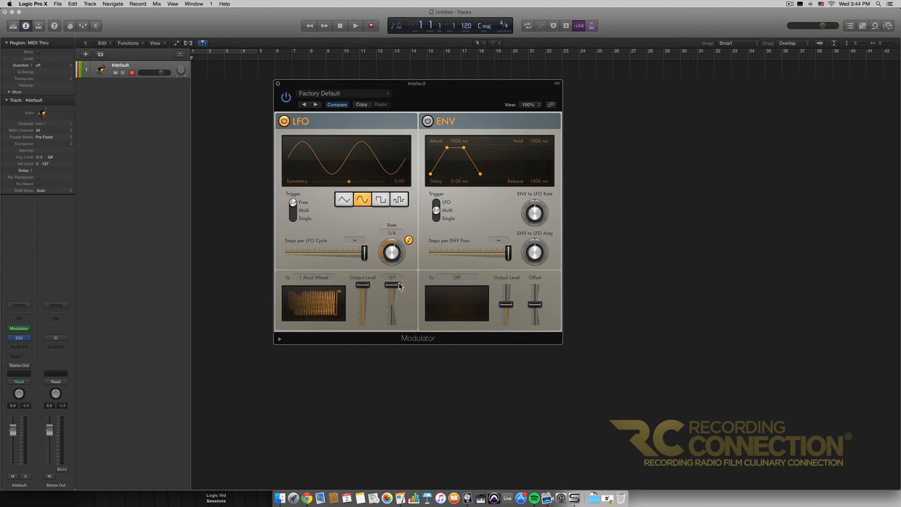
pyautogui.moveTo(394, 285); pyautogui.dragTo(395, 310)
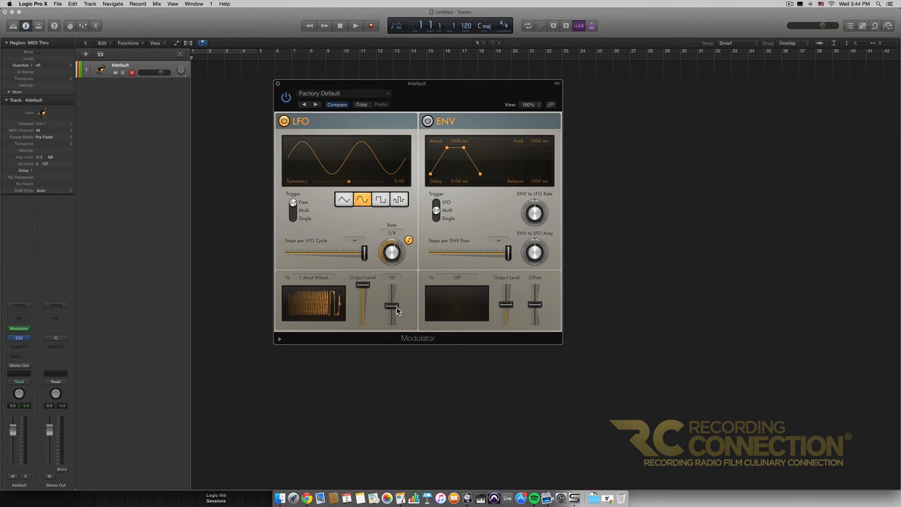
pyautogui.moveTo(396, 311); pyautogui.dragTo(396, 304)
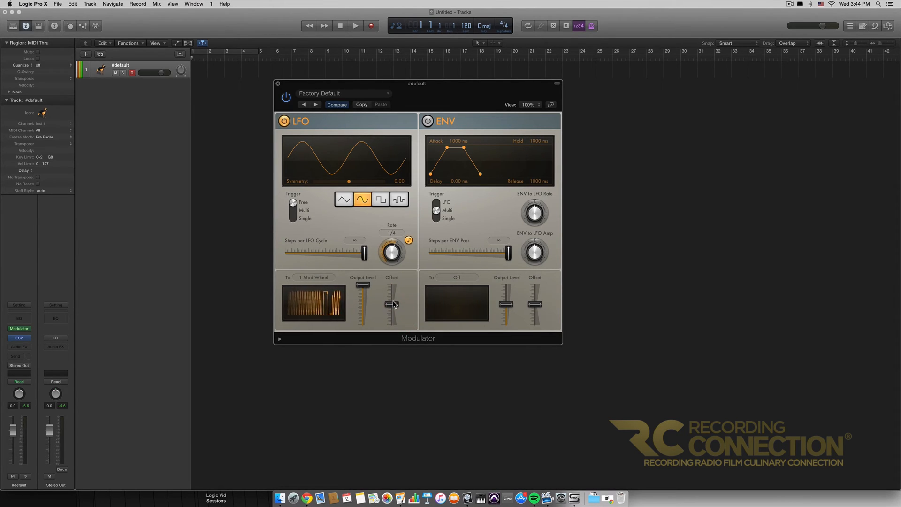
pyautogui.moveTo(392, 302); pyautogui.dragTo(392, 288)
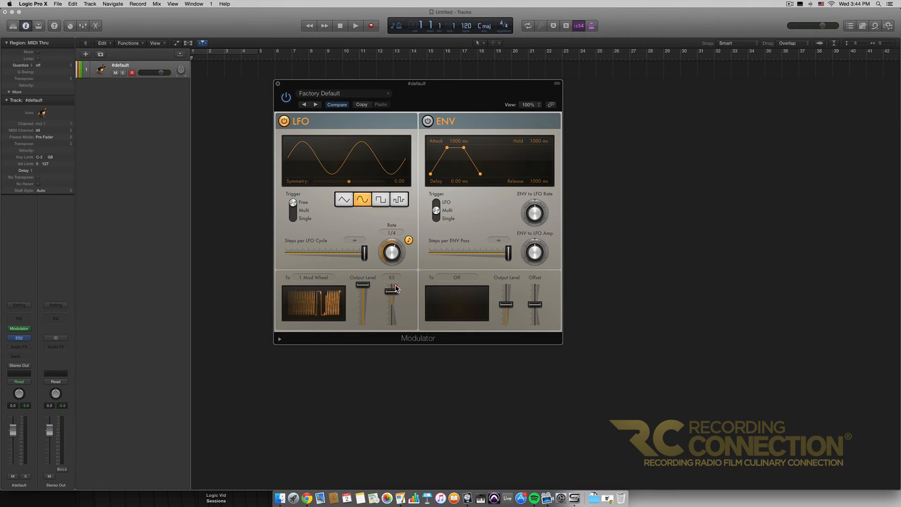
pyautogui.moveTo(390, 290); pyautogui.dragTo(391, 284)
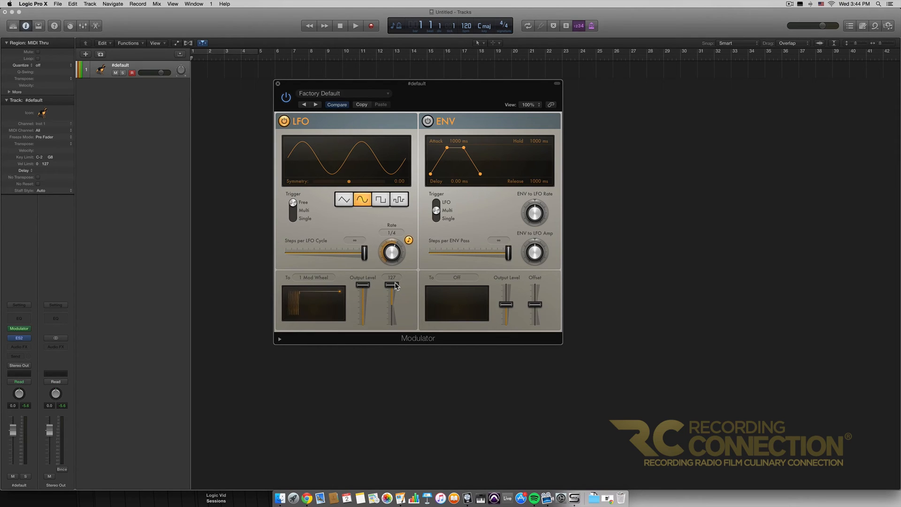
pyautogui.moveTo(394, 285); pyautogui.dragTo(393, 324)
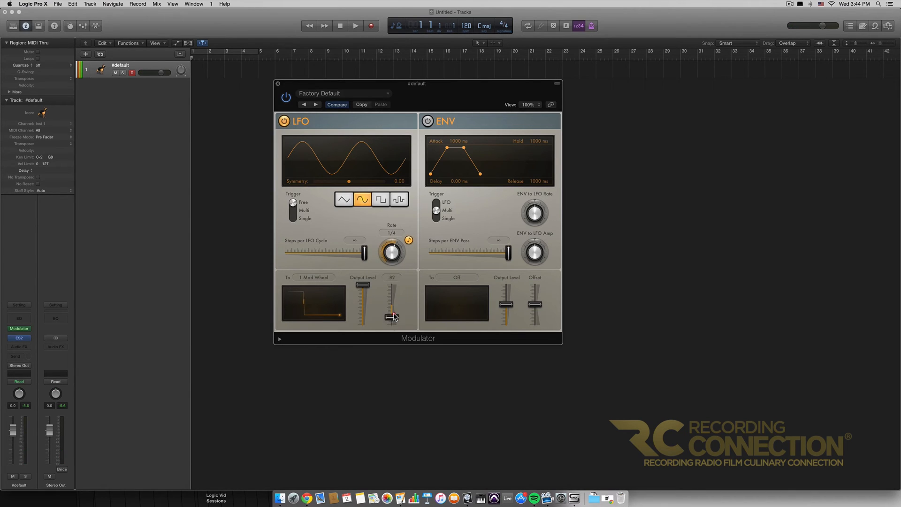
pyautogui.moveTo(393, 317); pyautogui.dragTo(398, 304)
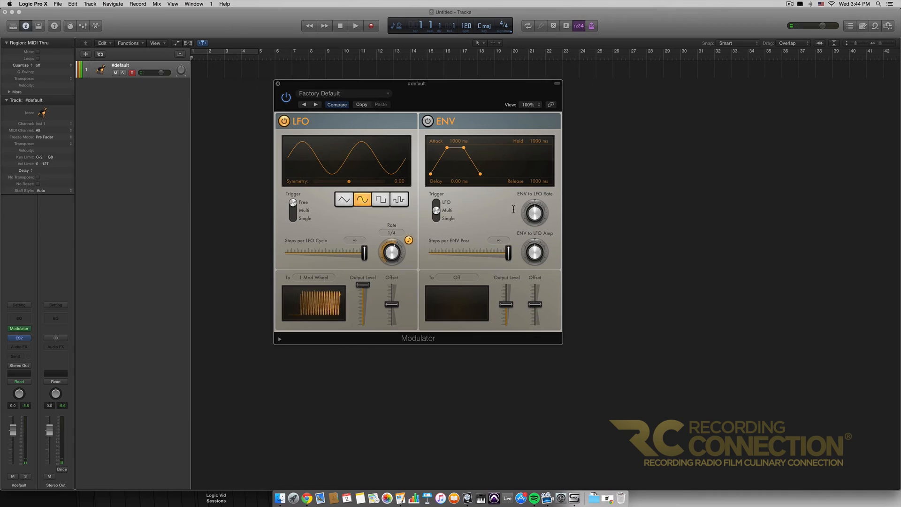
pyautogui.moveTo(523, 163)
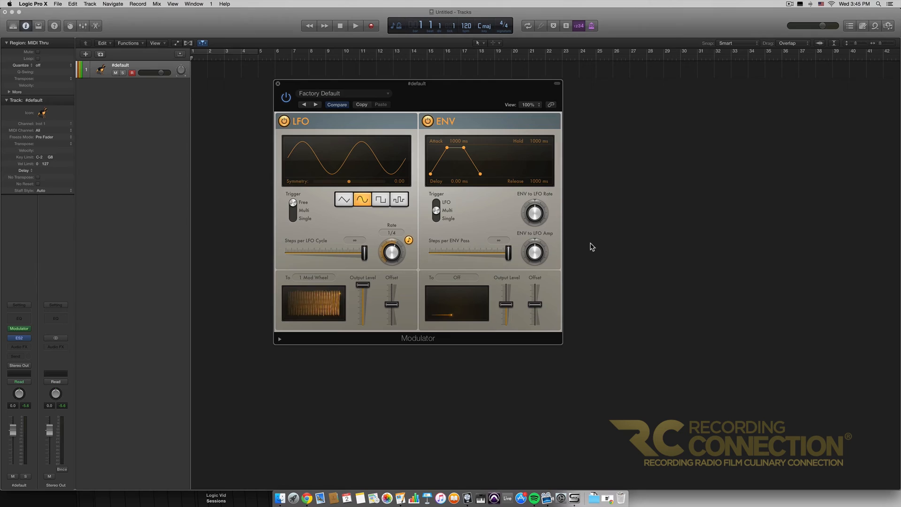
pyautogui.moveTo(548, 218)
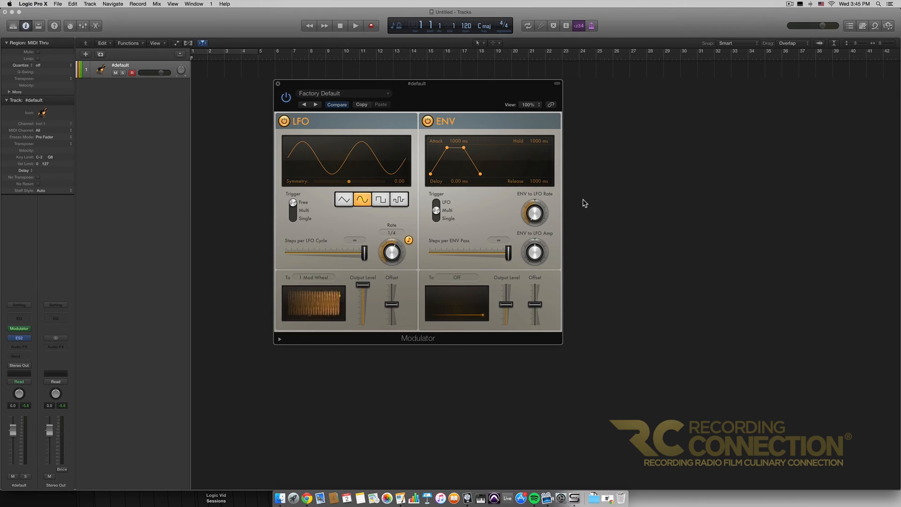
# Shorten the envelope attack from 1000 ms to 0.00 ms.
pyautogui.moveTo(533, 213); pyautogui.dragTo(536, 204)
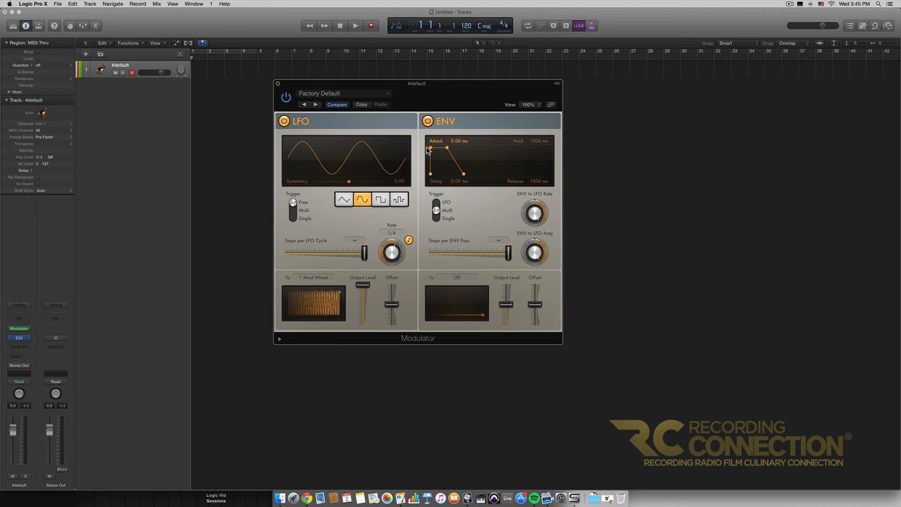
# Cut the envelope hold time to 0 ms and route its output to 1 Mod Wheel.
pyautogui.moveTo(442, 149); pyautogui.dragTo(462, 174)
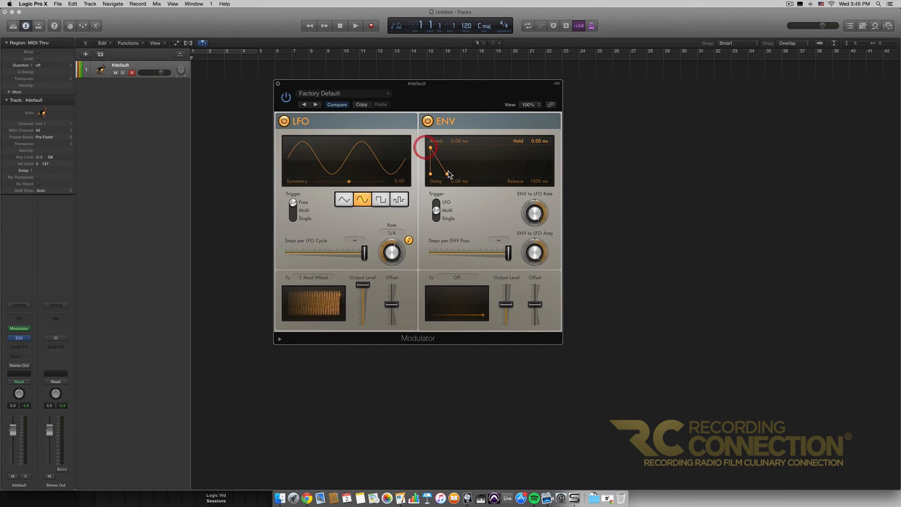
pyautogui.moveTo(483, 191)
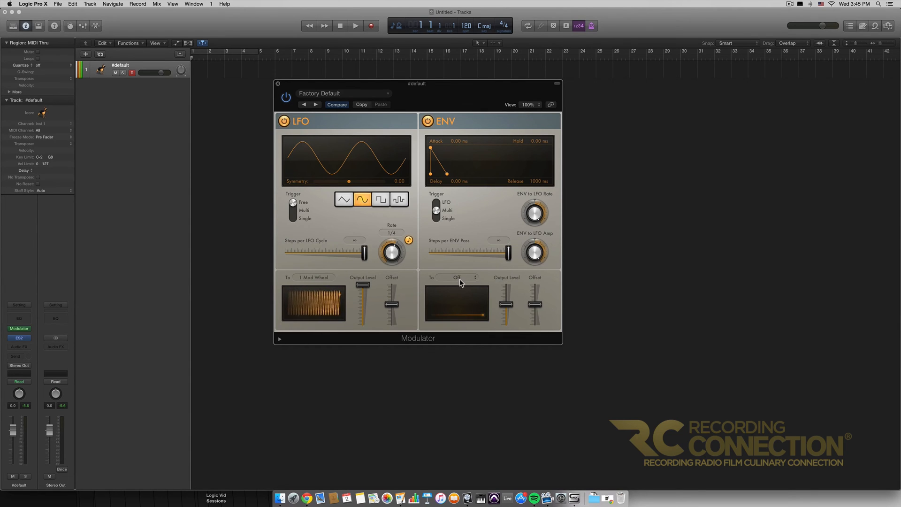
pyautogui.click(459, 278)
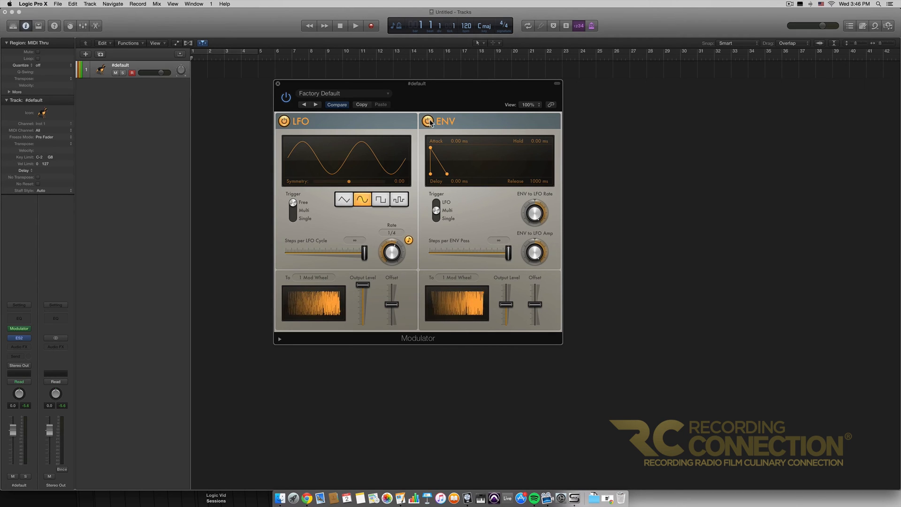
# Bypass the envelope section, leaving only the LFO sending to 1 Mod Wheel.
pyautogui.click(427, 121)
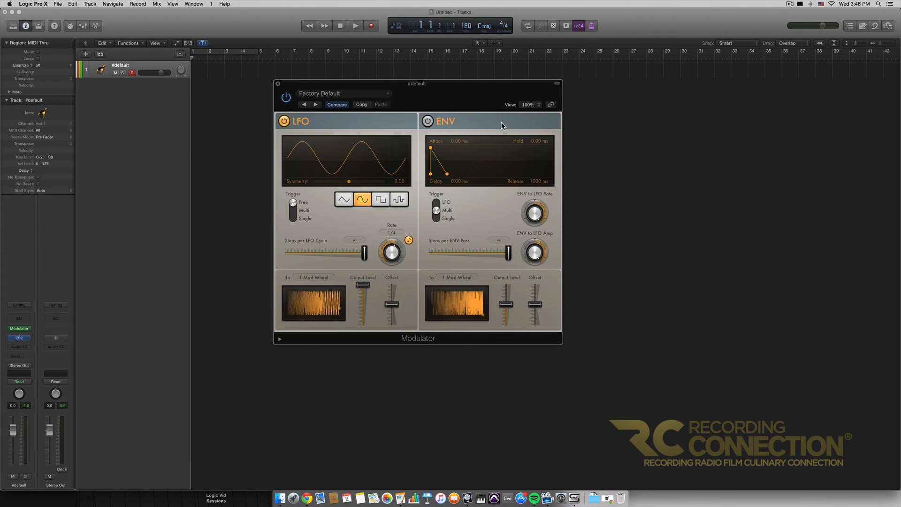
pyautogui.moveTo(379, 221)
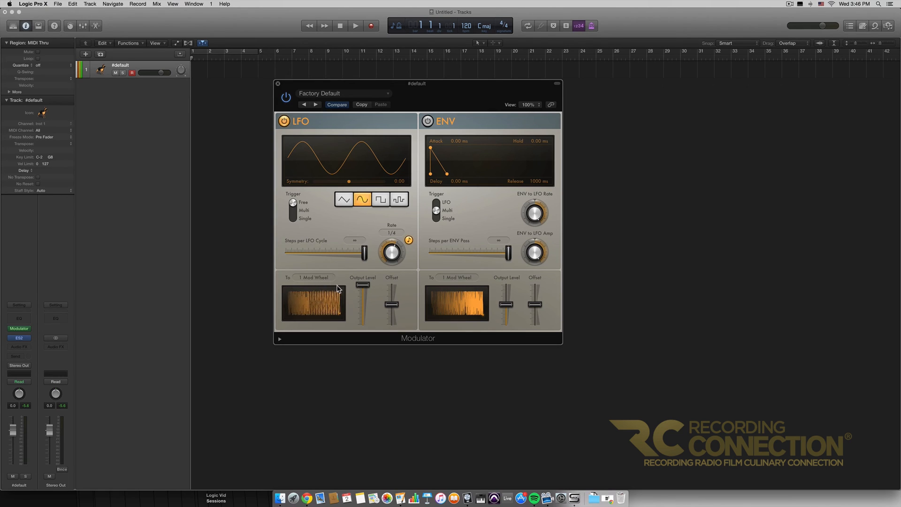
pyautogui.click(315, 277)
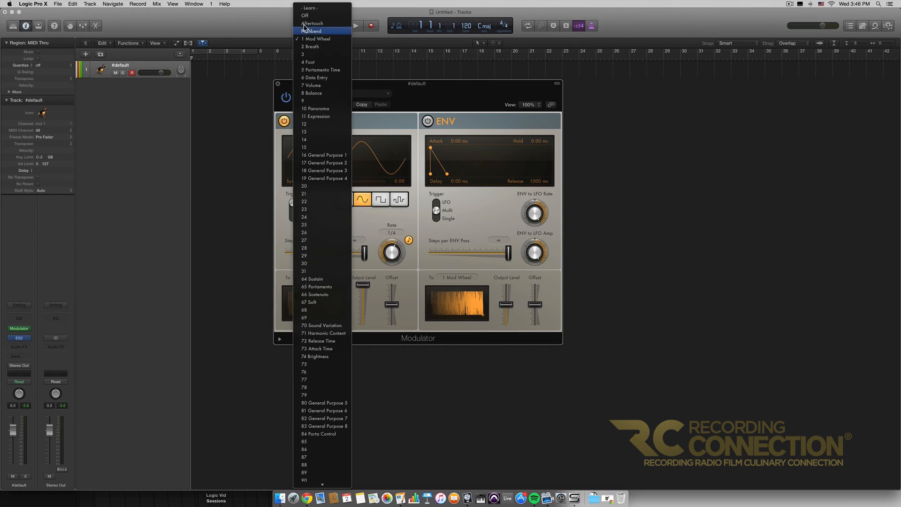
pyautogui.click(316, 38)
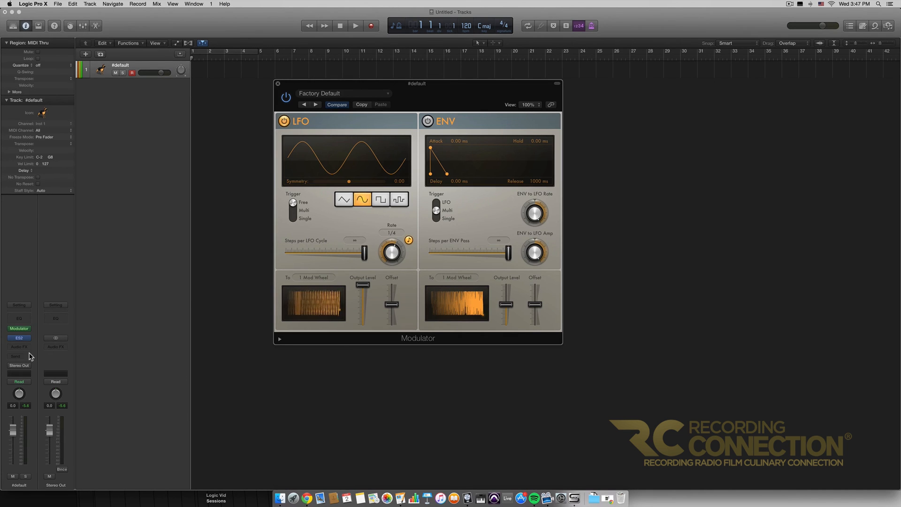
# Reopen the ES2 synthesizer window from the channel strip's instrument slot beside the Modulator.
pyautogui.click(19, 338)
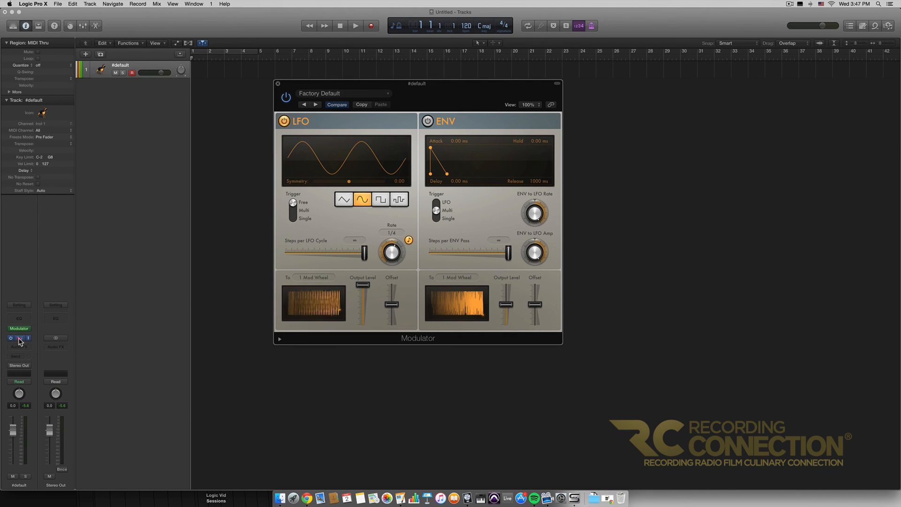
pyautogui.click(19, 338)
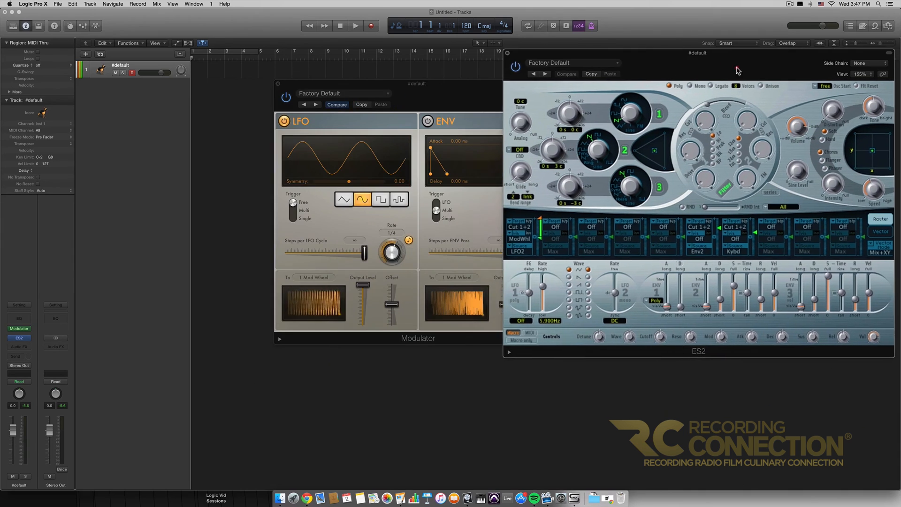